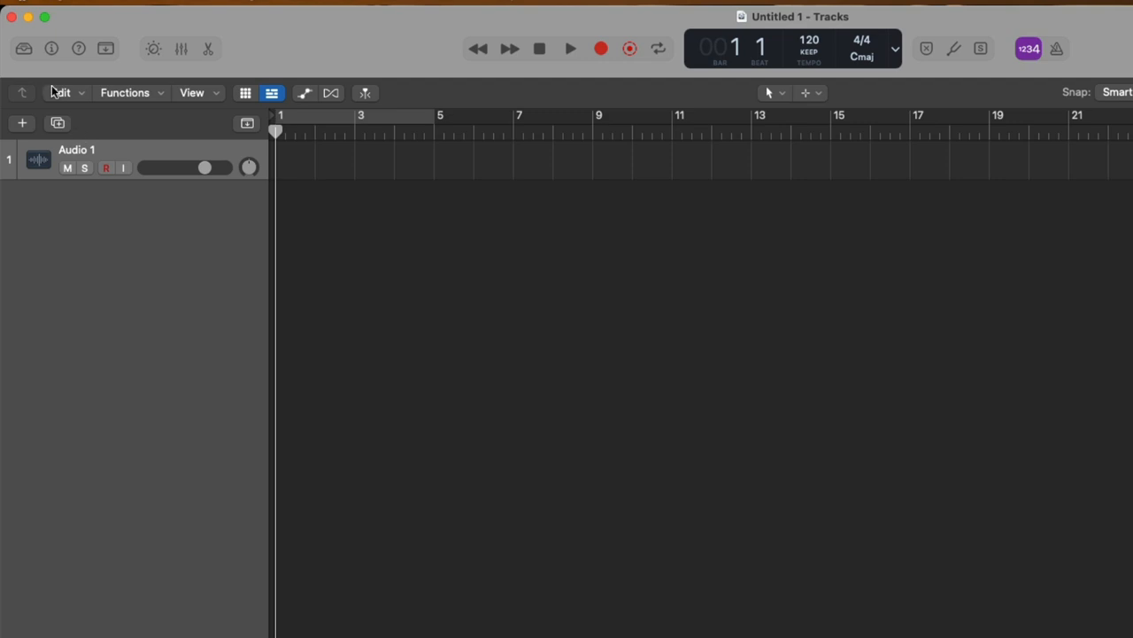
mouse_move(25, 48)
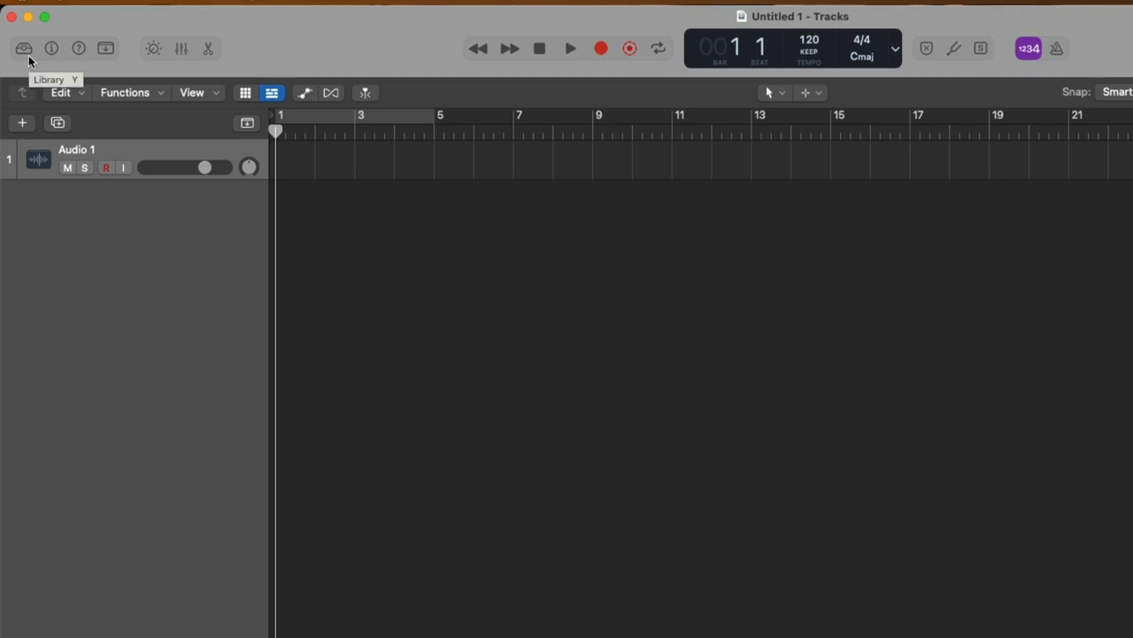
Show the sound library browser beside the tracks area with its preset categories
click(25, 48)
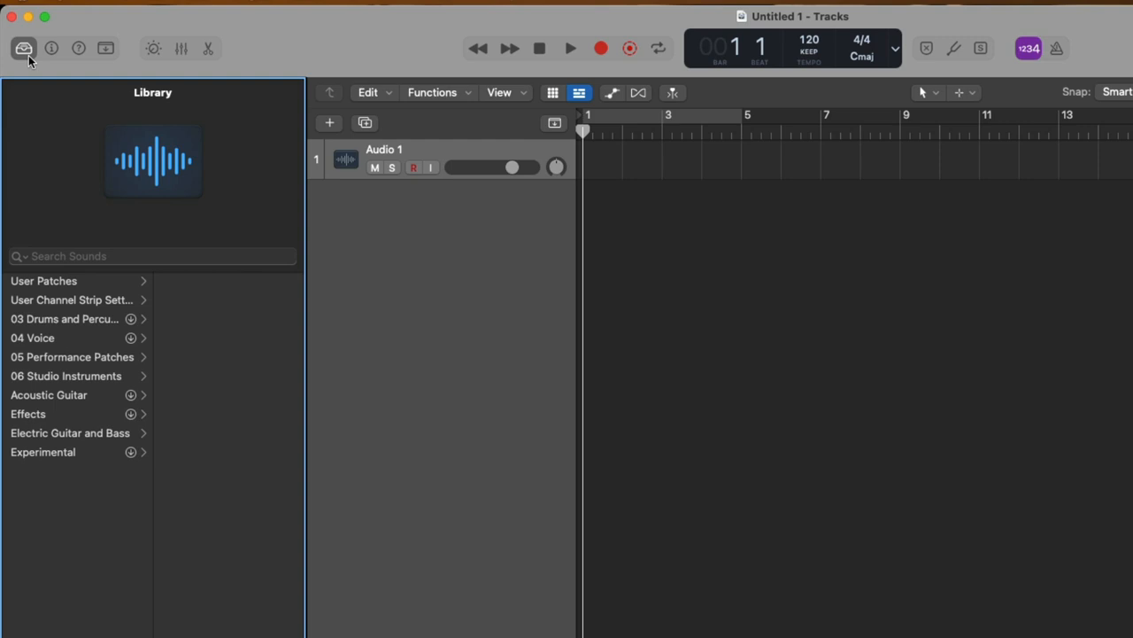
mouse_move(141, 284)
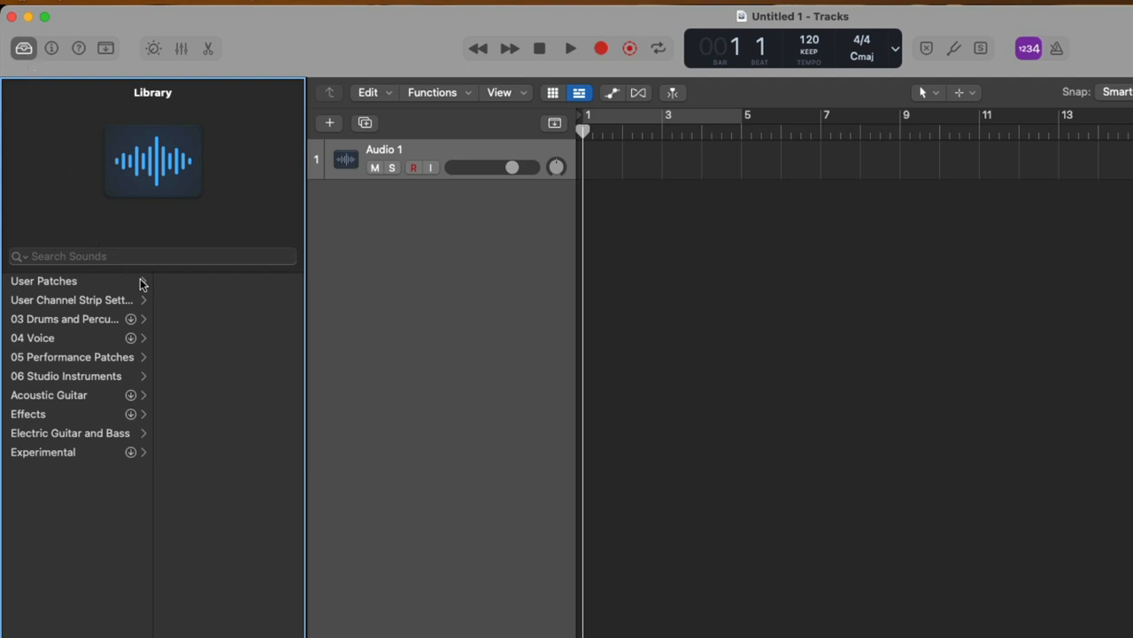
mouse_move(152, 279)
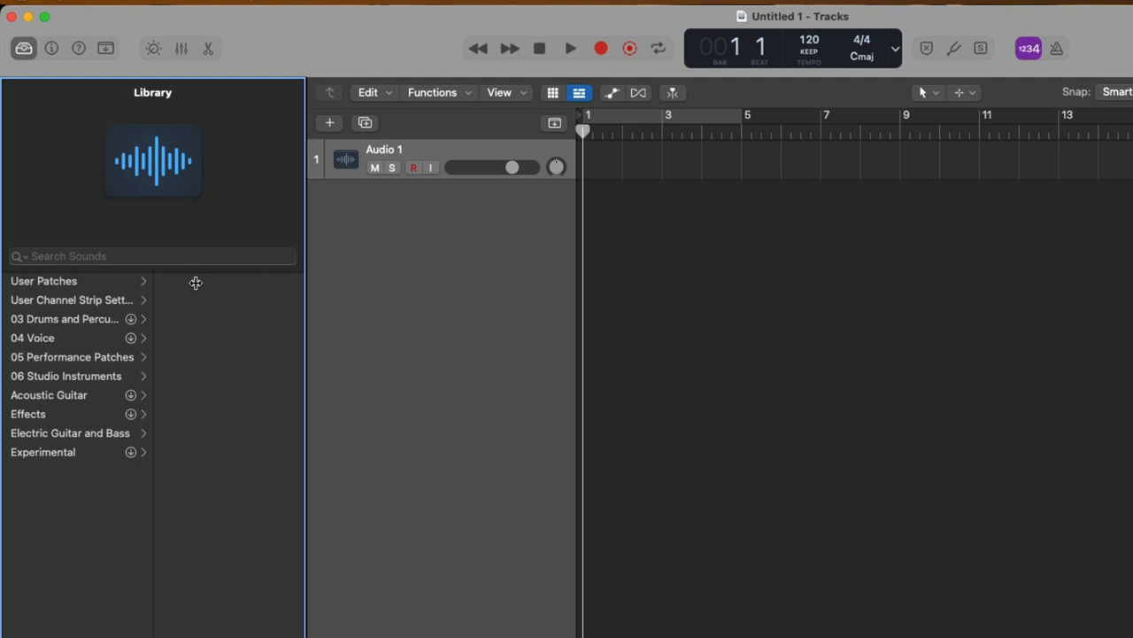
mouse_move(150, 283)
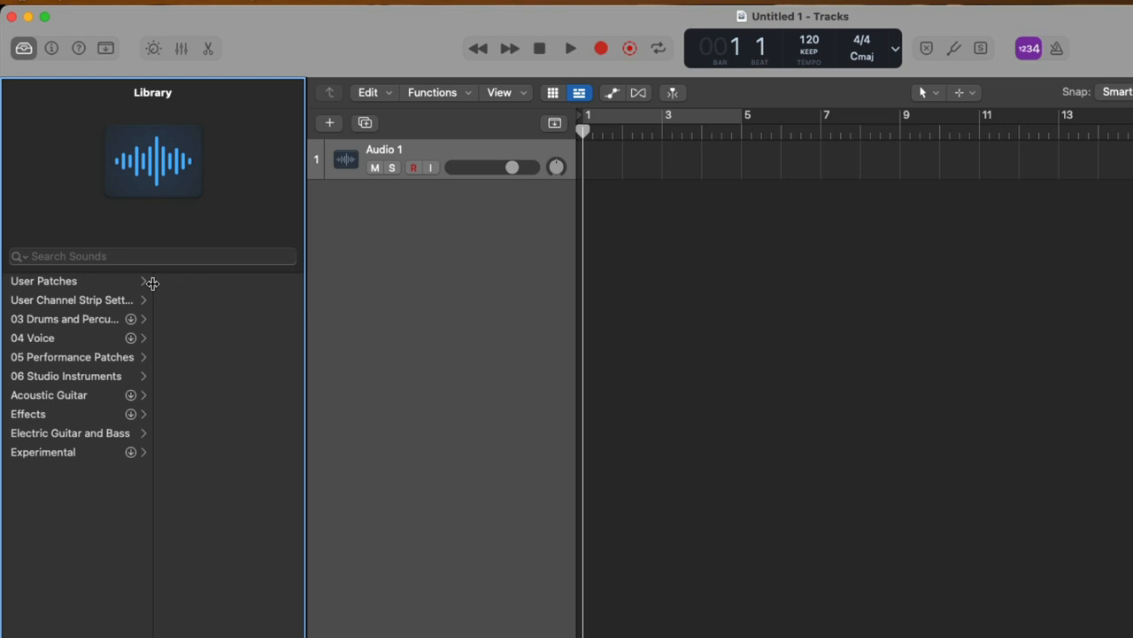
mouse_move(131, 298)
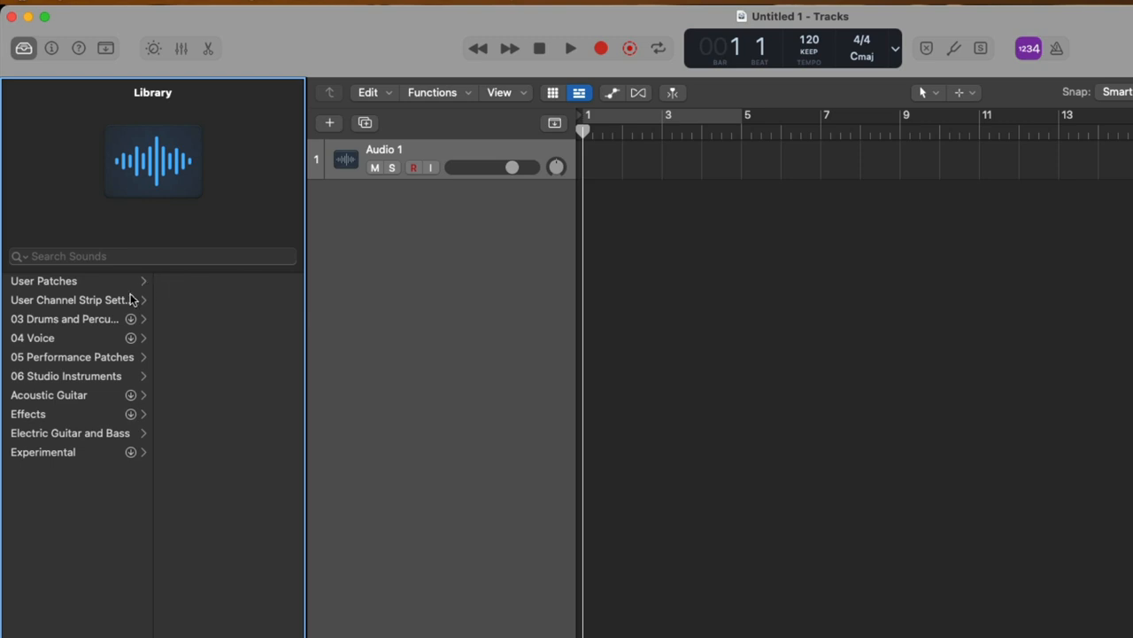
Browse Drums and Percussion, Voice, Performance Patches, then Experimental with Drone Tones, Moving Spaces and Textures
click(64, 319)
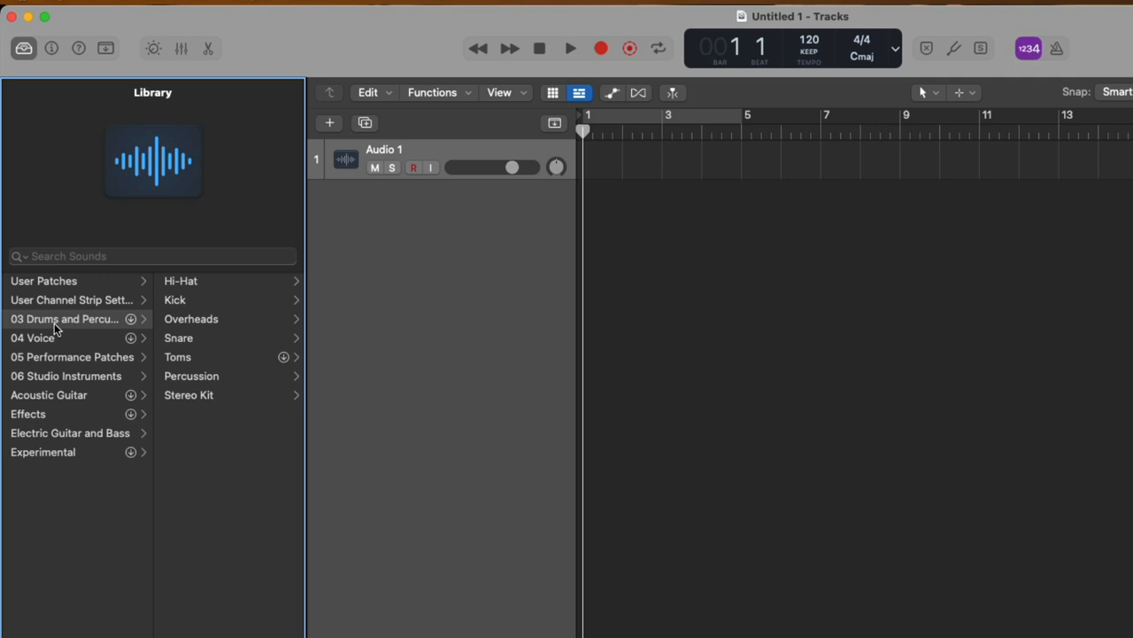
click(36, 337)
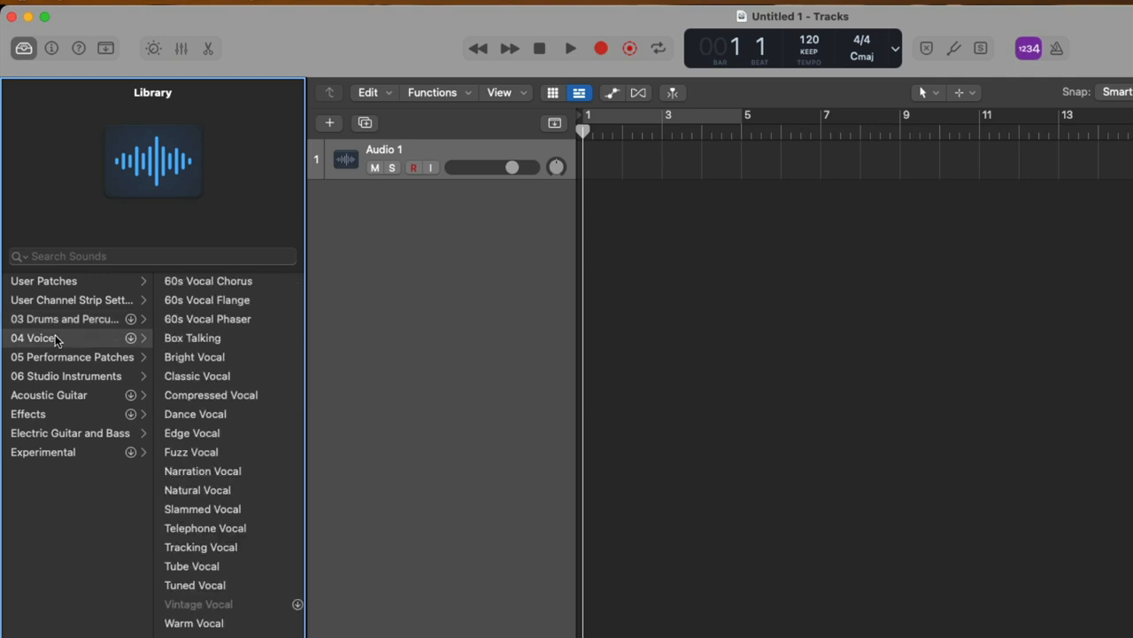
click(70, 356)
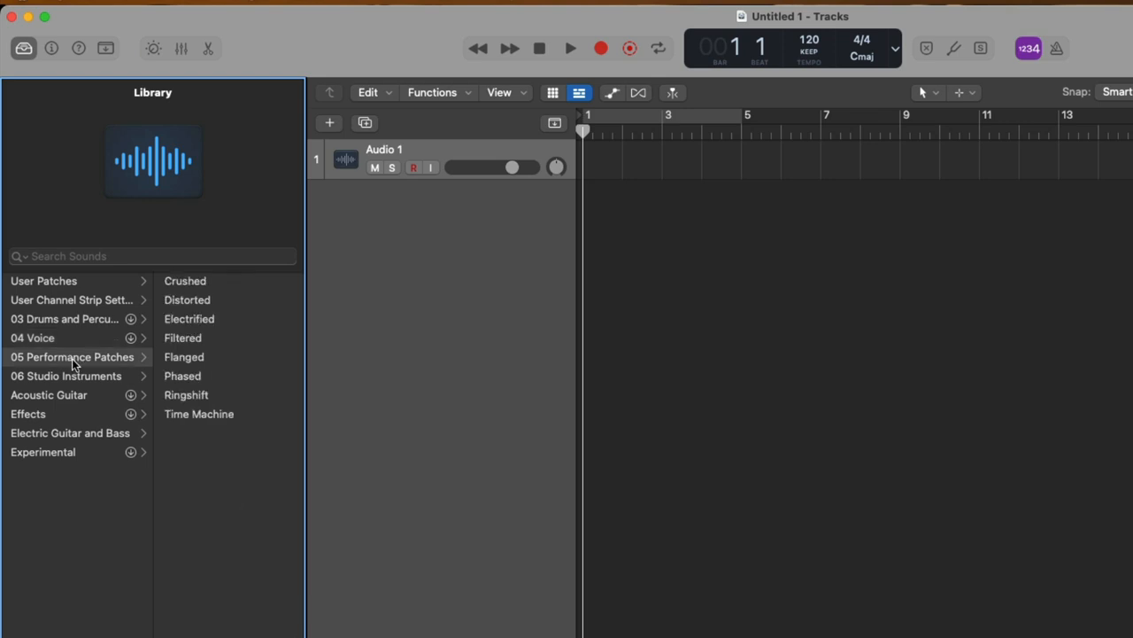
click(67, 375)
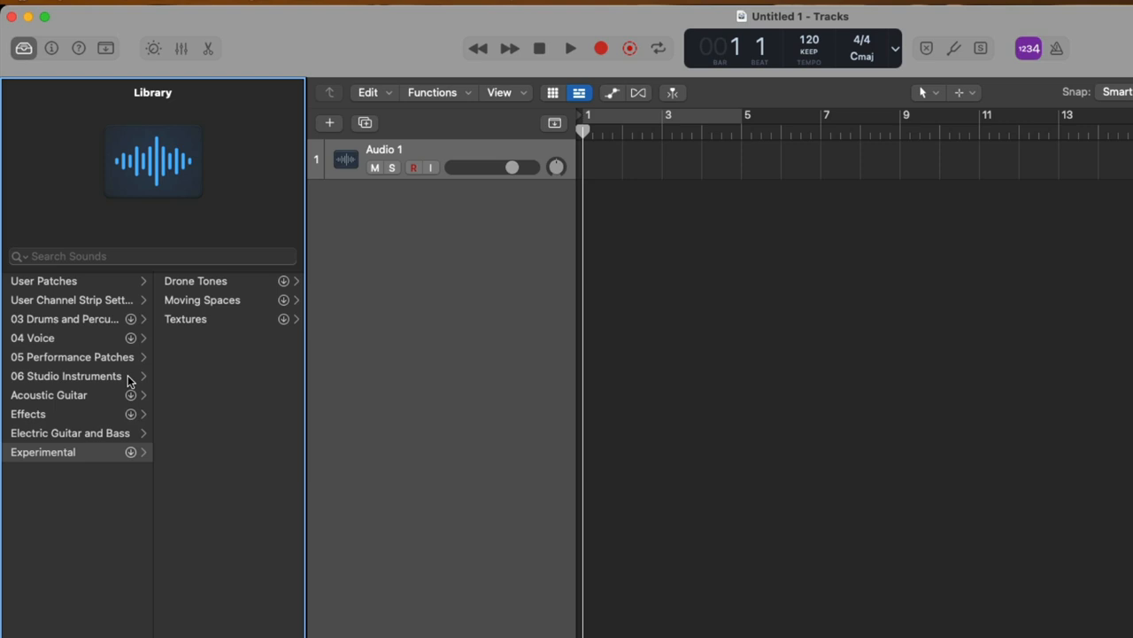
mouse_move(127, 376)
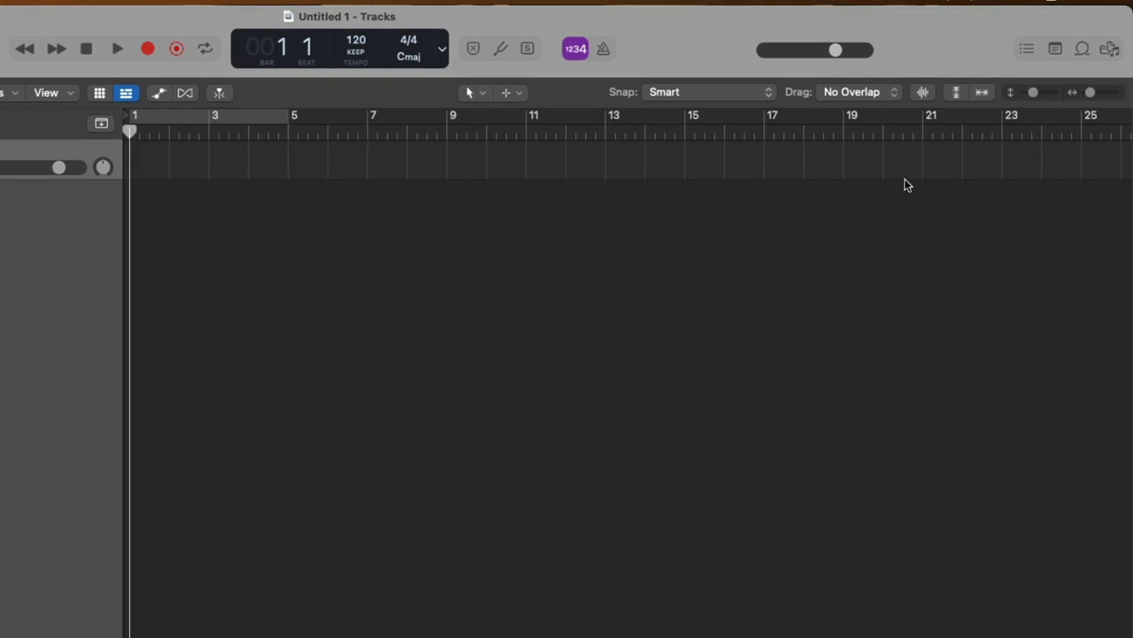
mouse_move(1082, 55)
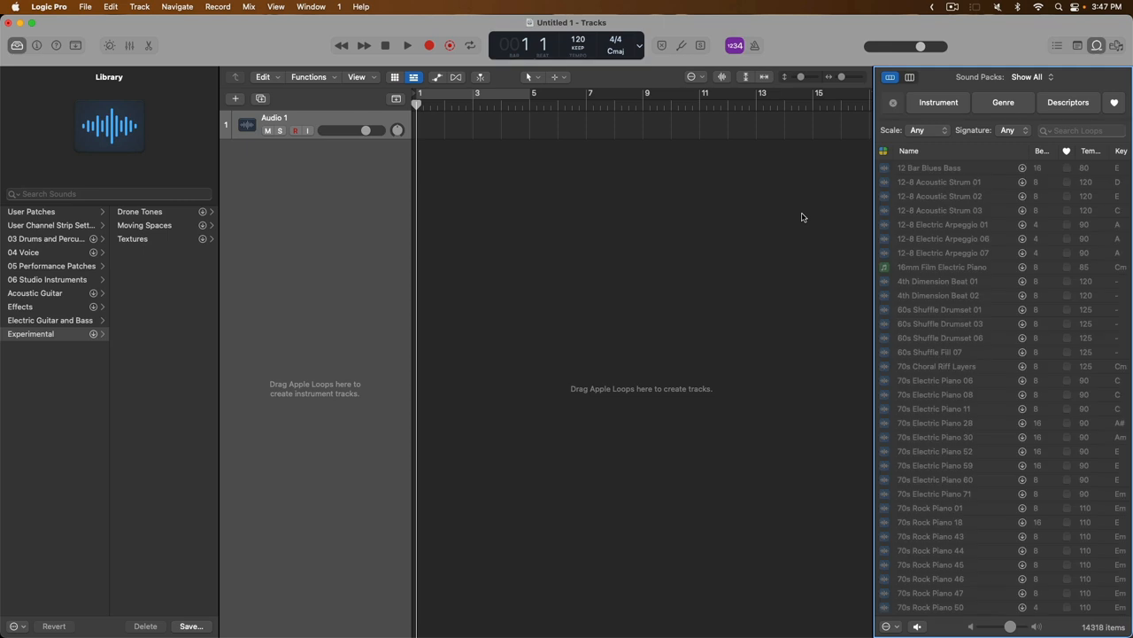
mouse_move(1005, 492)
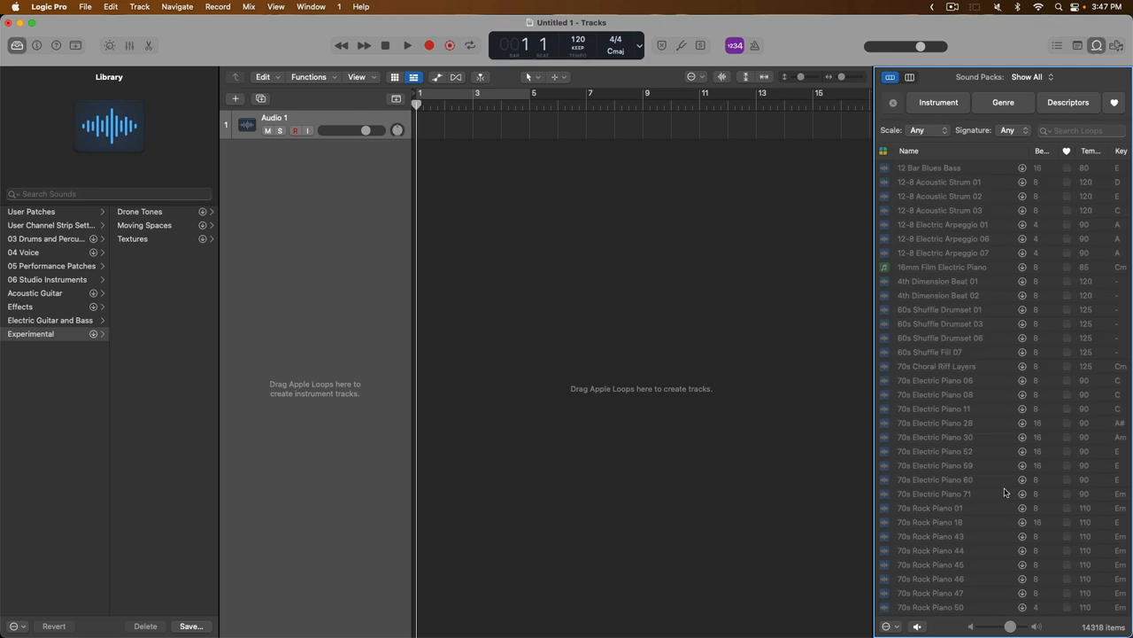
mouse_move(1088, 630)
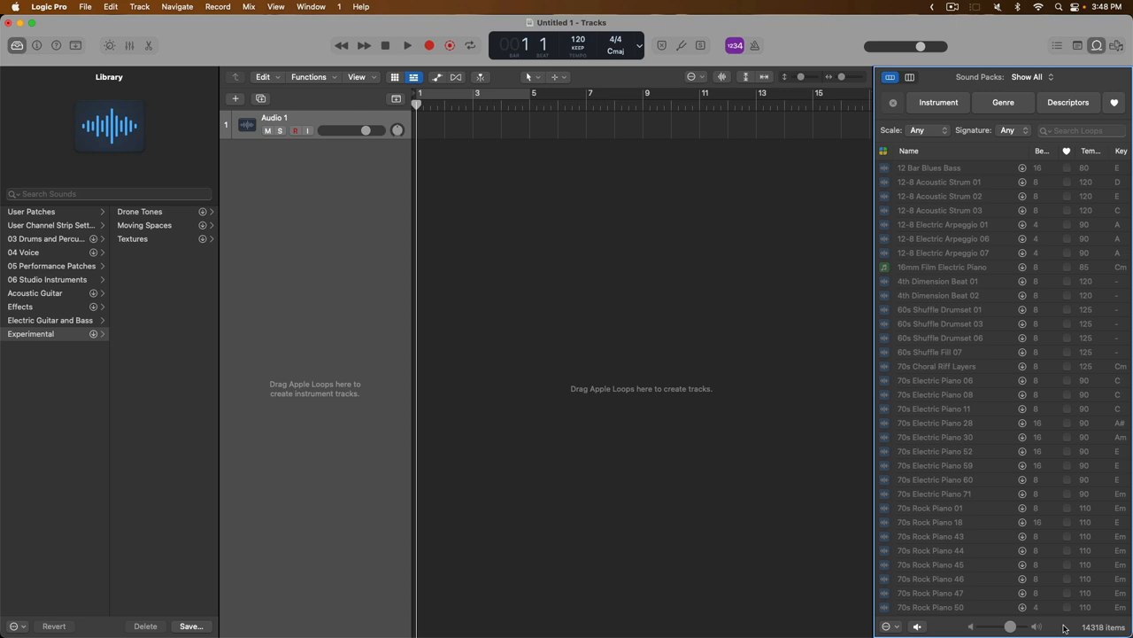
mouse_move(1066, 492)
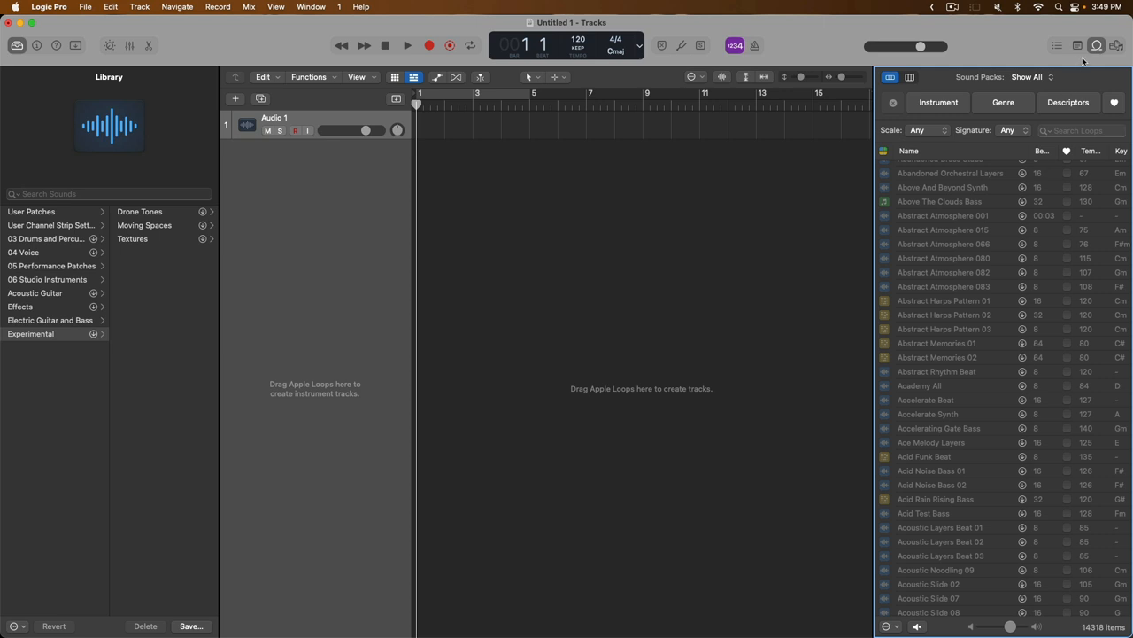
Hide the loop list and show the Sound Library download, reinstall and relocation options
click(1098, 46)
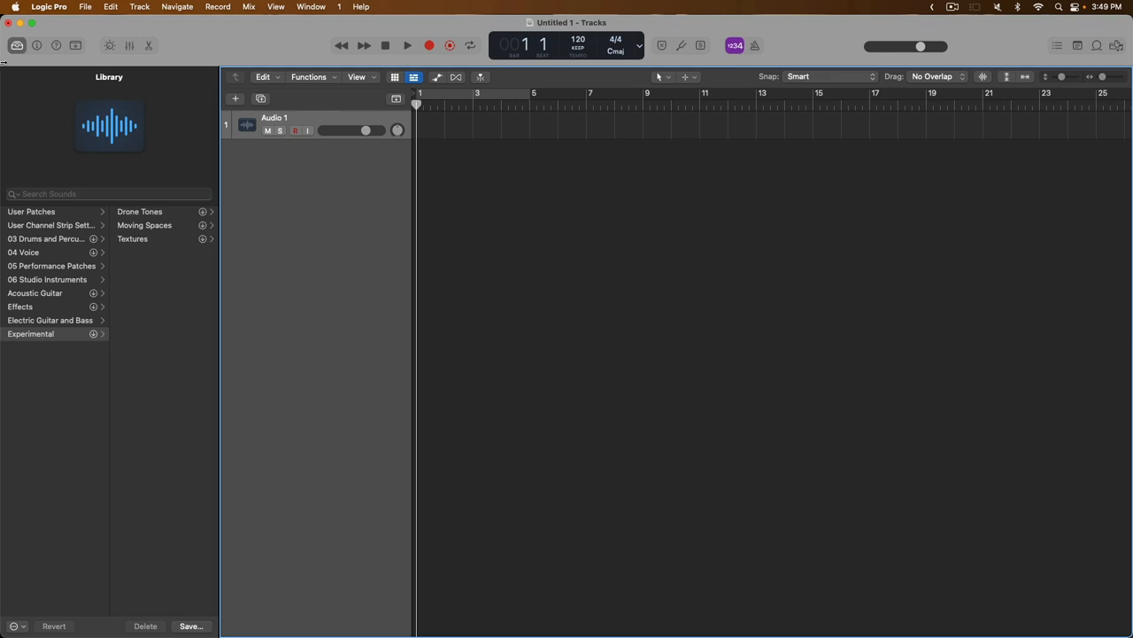
click(50, 7)
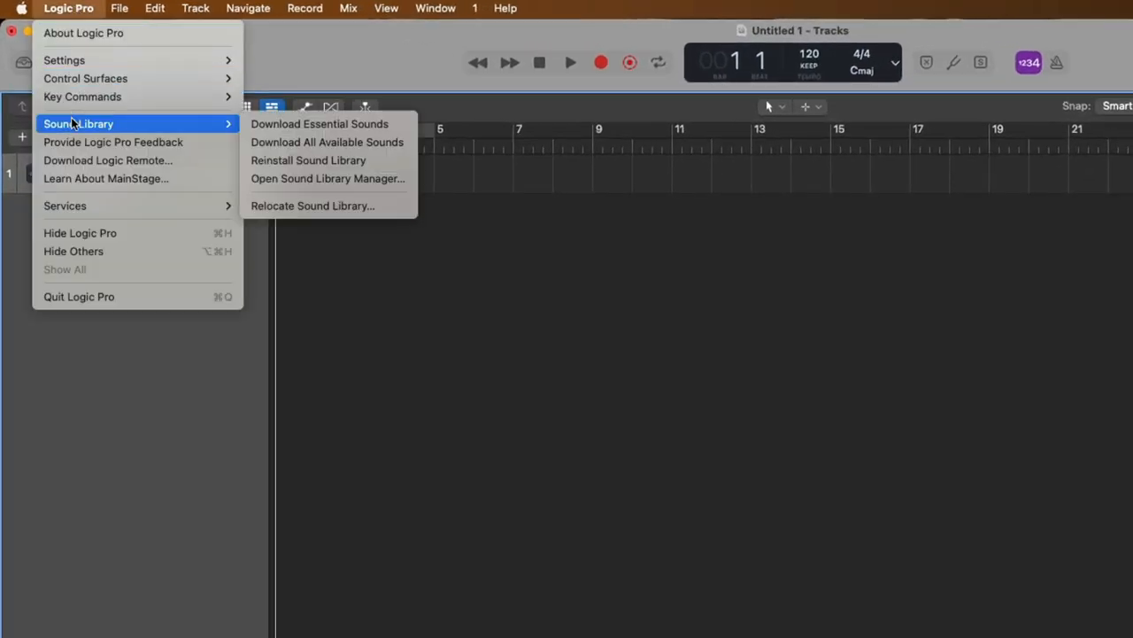
mouse_move(146, 128)
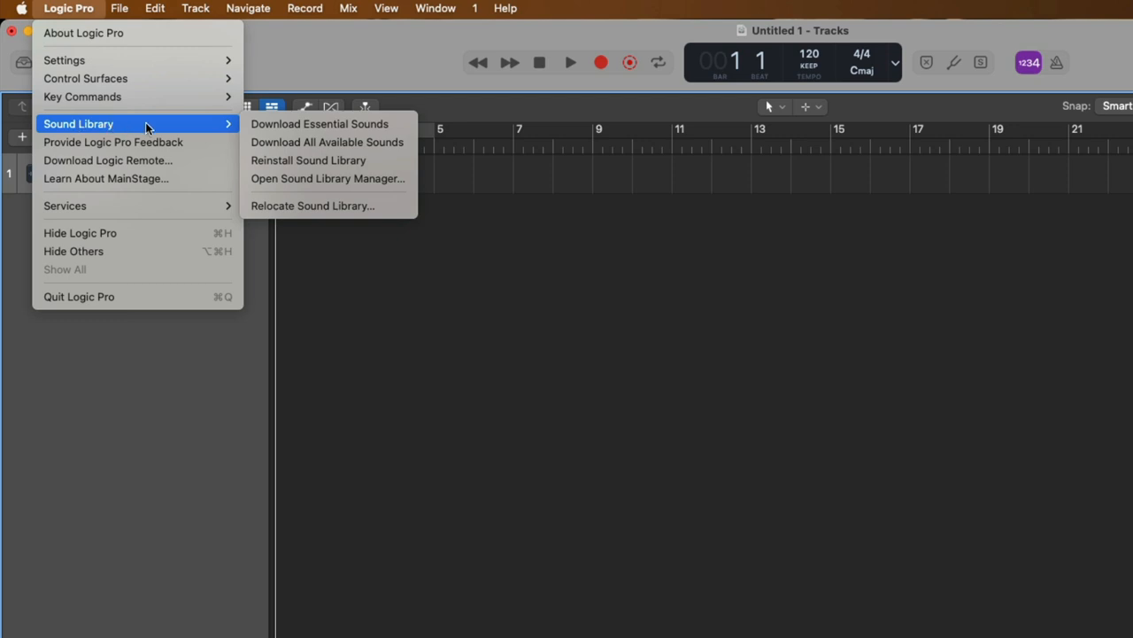
mouse_move(151, 126)
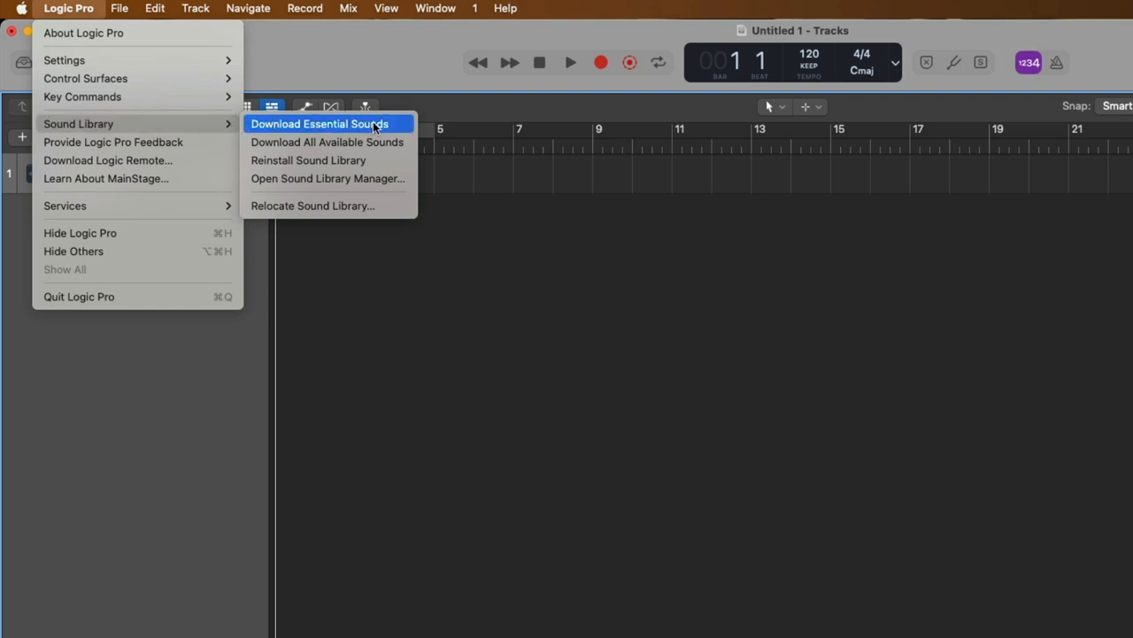
mouse_move(397, 126)
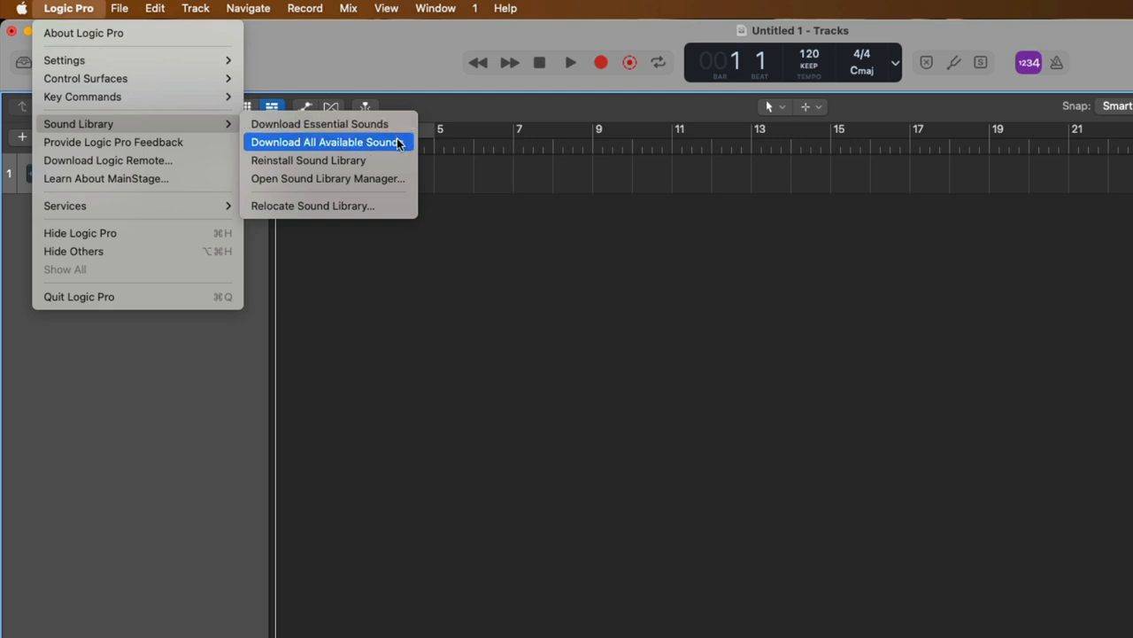
mouse_move(403, 145)
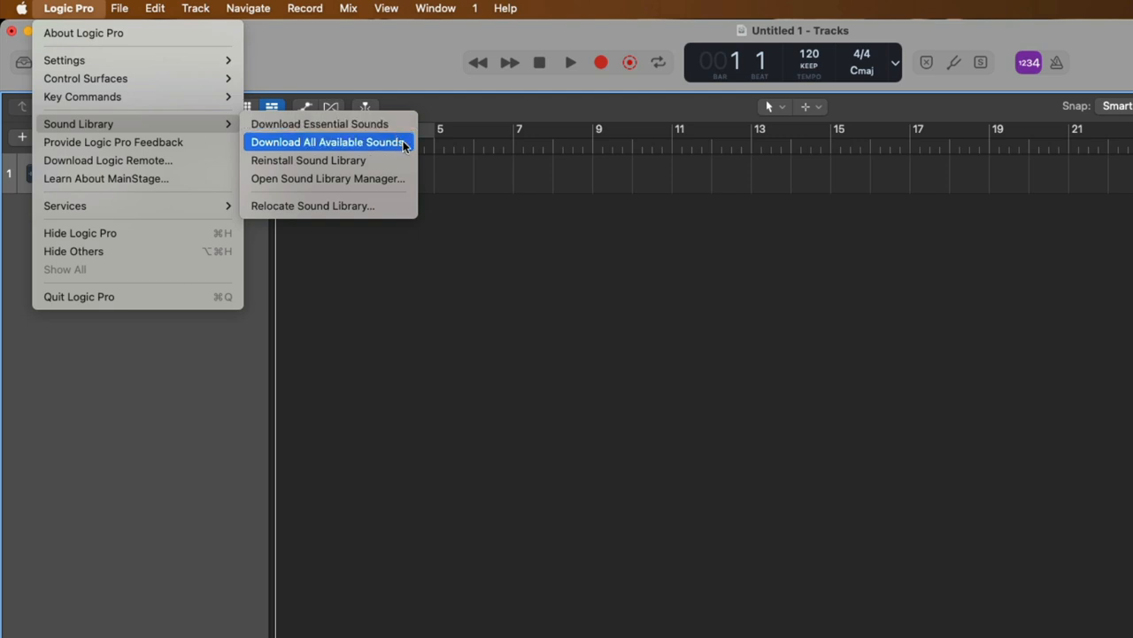
mouse_move(308, 159)
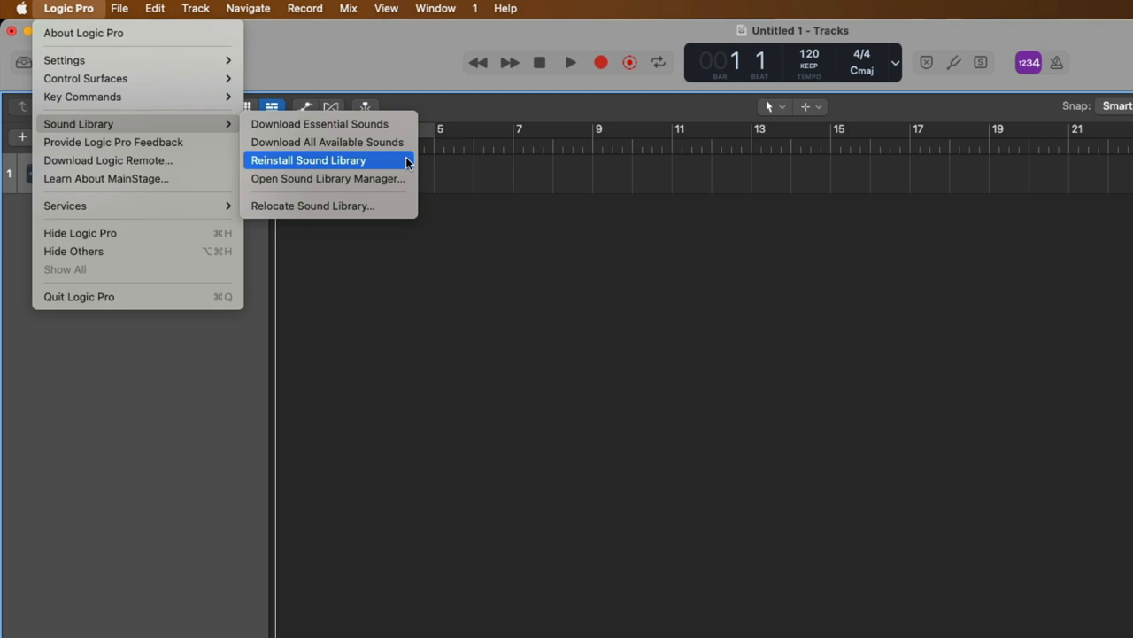
mouse_move(328, 177)
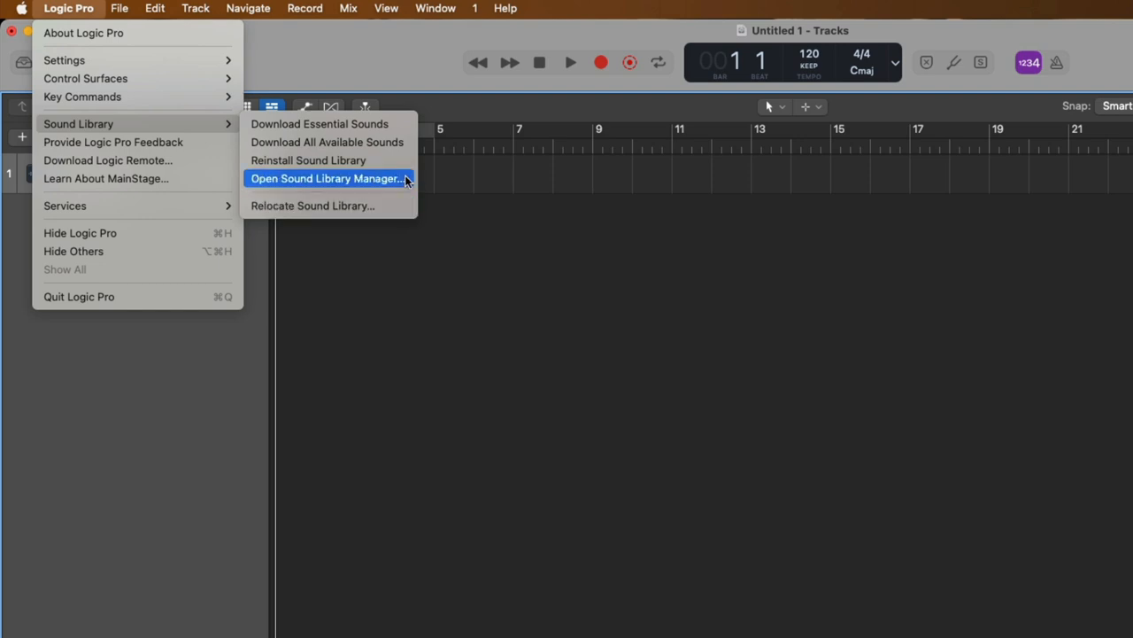
click(328, 177)
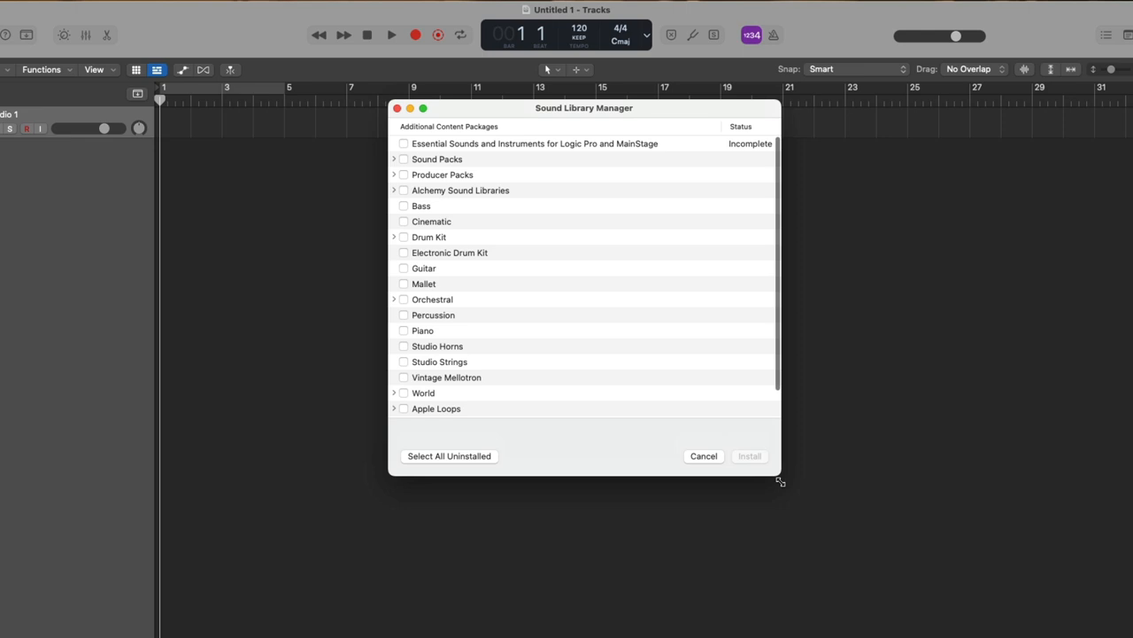
drag(779, 478, 868, 575)
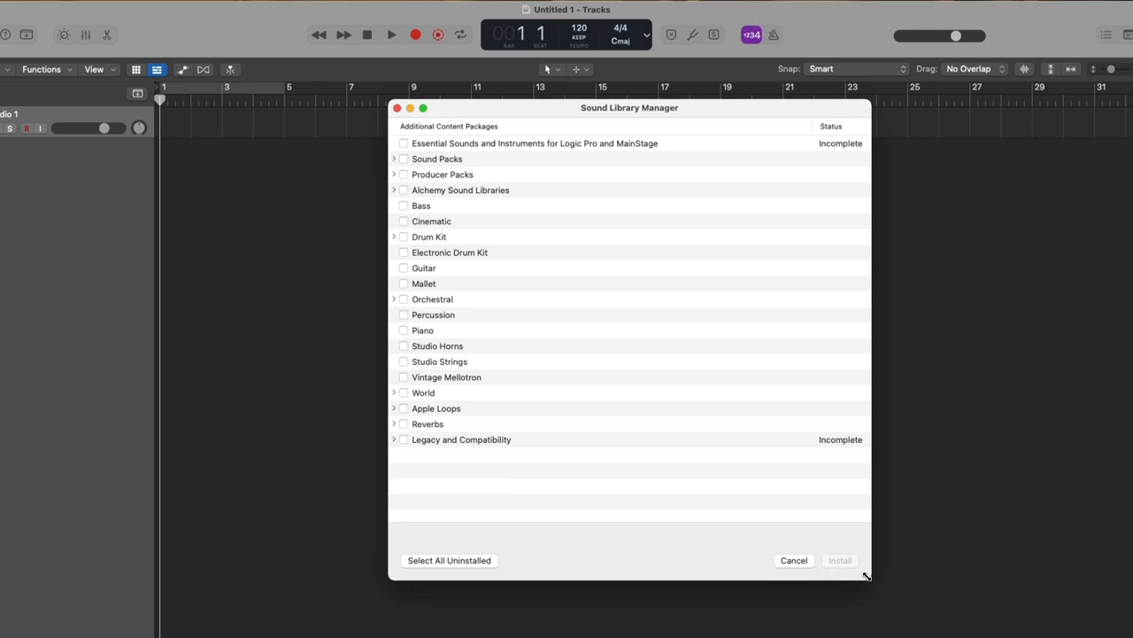
mouse_move(581, 155)
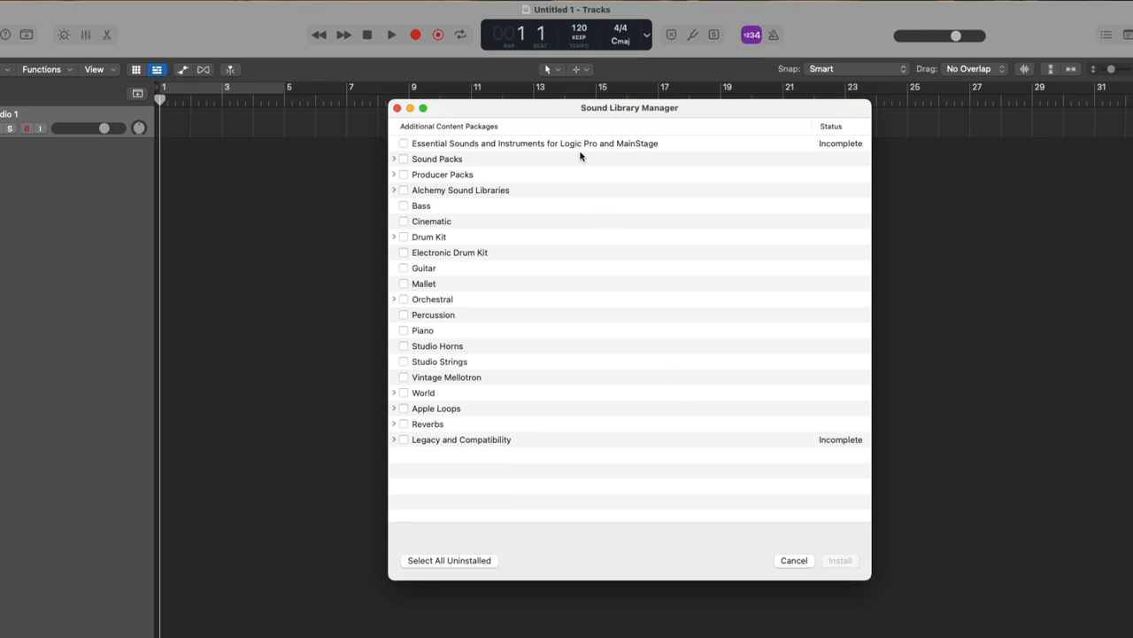
mouse_move(850, 139)
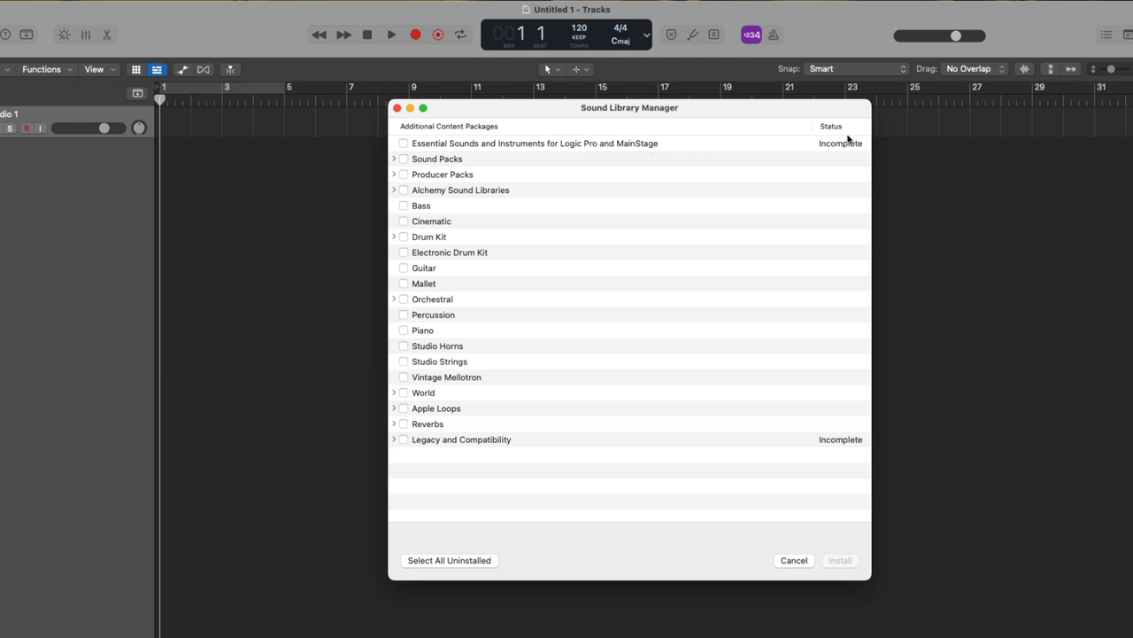
mouse_move(846, 156)
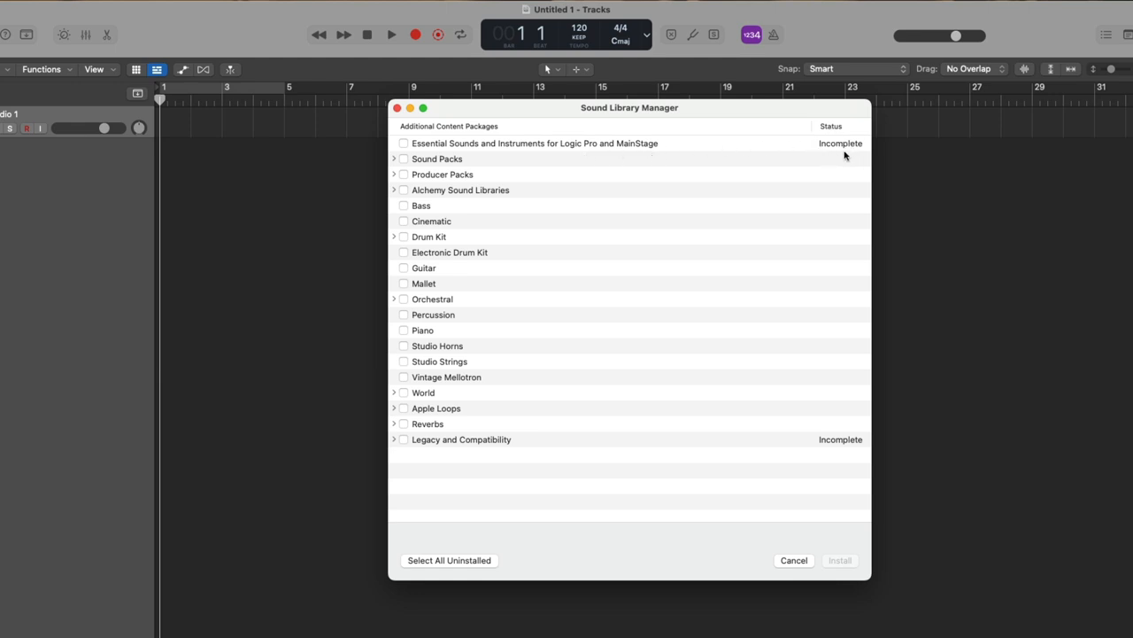
mouse_move(843, 157)
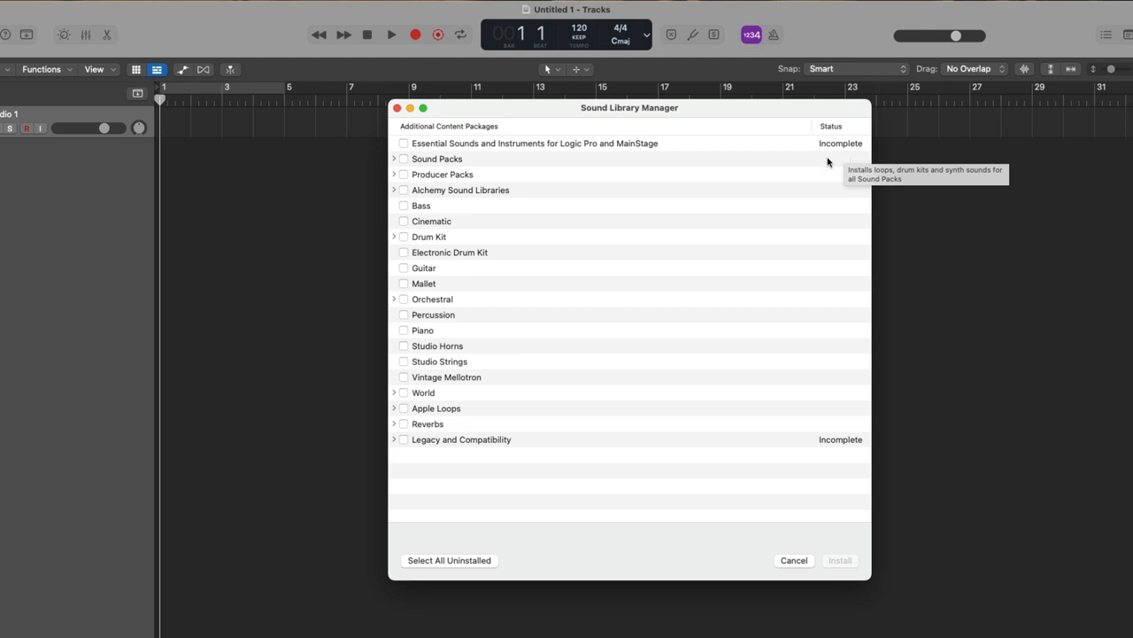
Expand Legacy and Compatibility, then reveal the Jam Pack 1 and Jam Pack Remix Tools contents
click(394, 439)
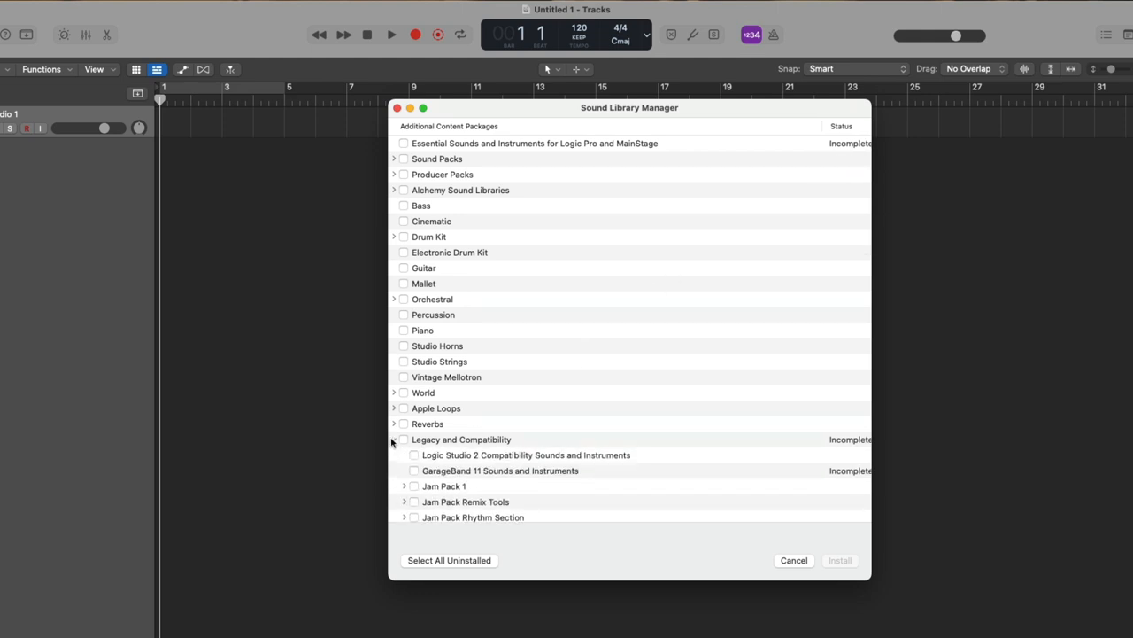
click(395, 439)
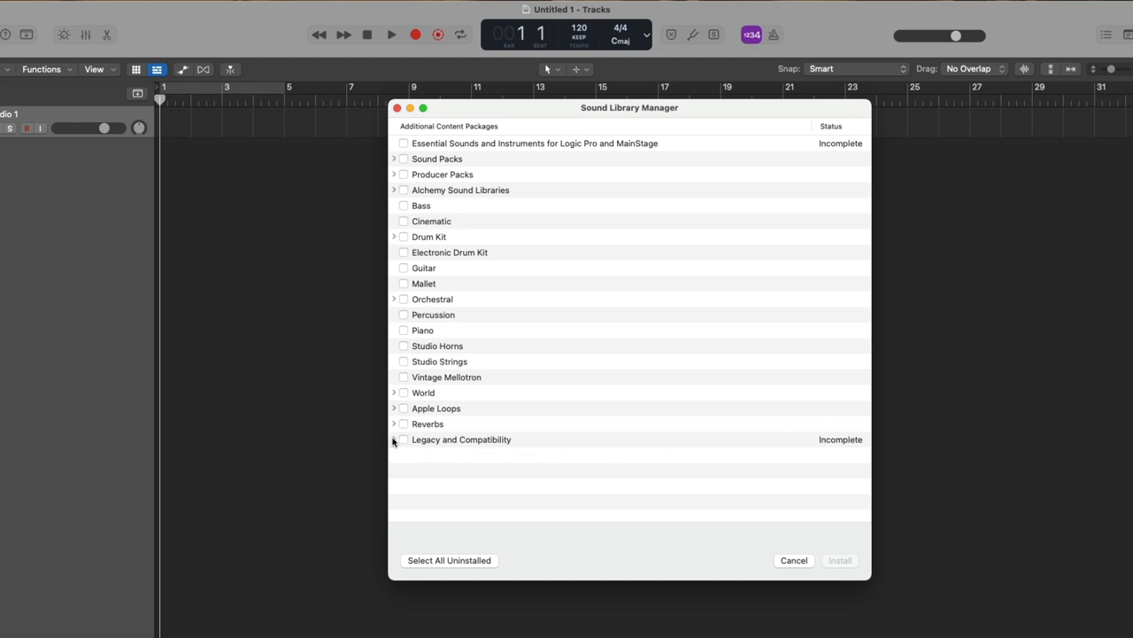
click(394, 439)
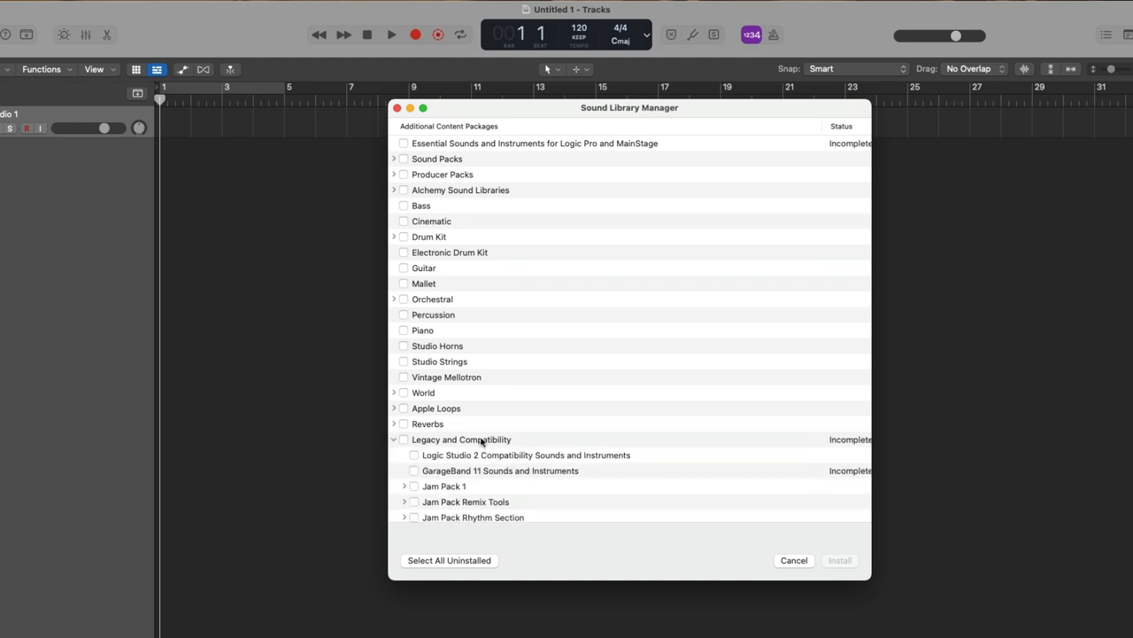
scroll(down, 3)
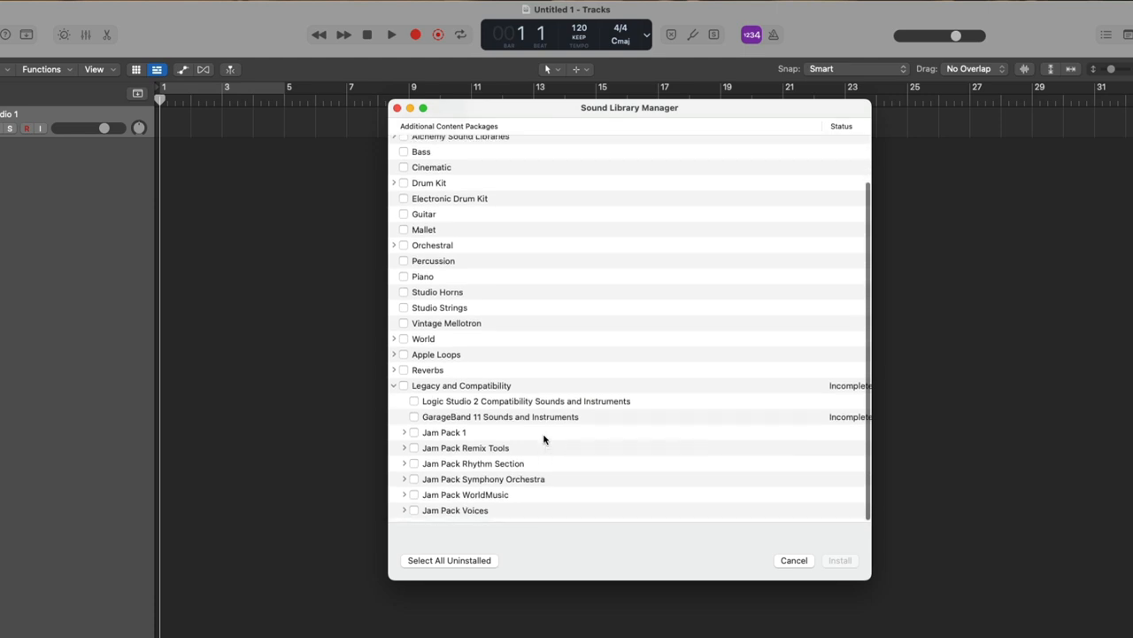
click(404, 432)
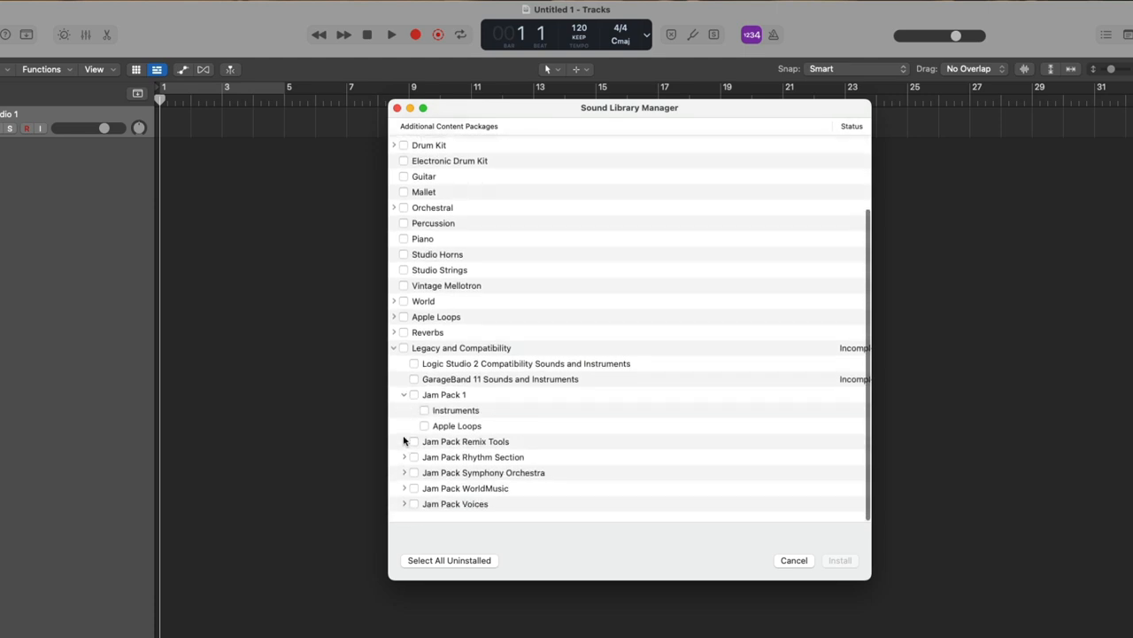
click(403, 441)
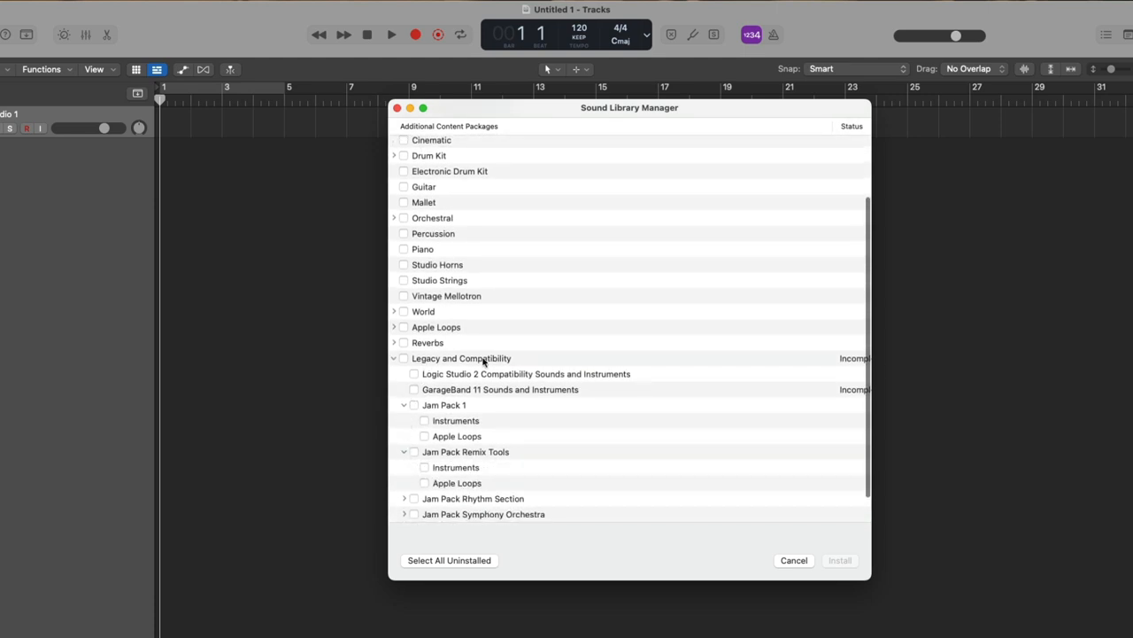
scroll(up, 3)
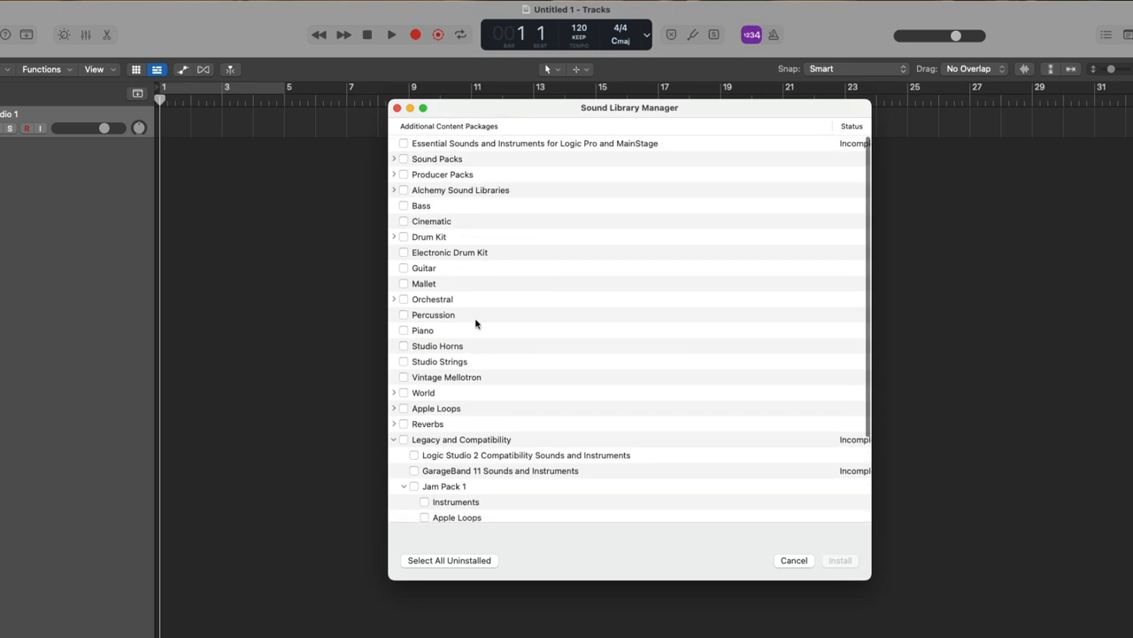
Expand Sound Packs, Producer Packs and Alchemy Sound Libraries to list their individual packages
click(394, 159)
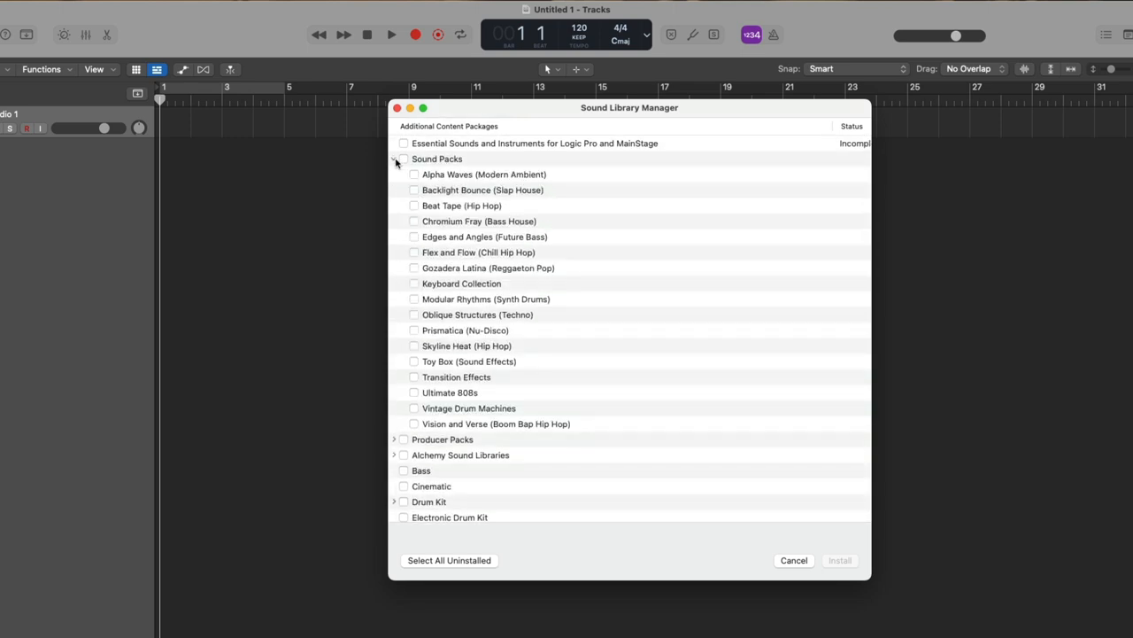
scroll(down, 3)
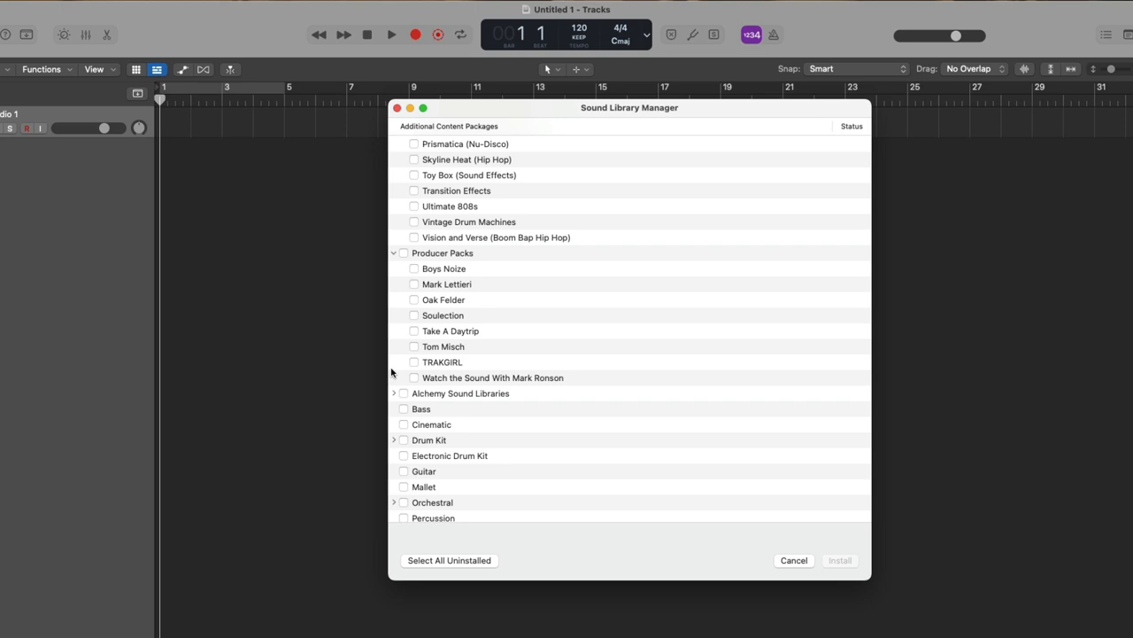
scroll(down, 3)
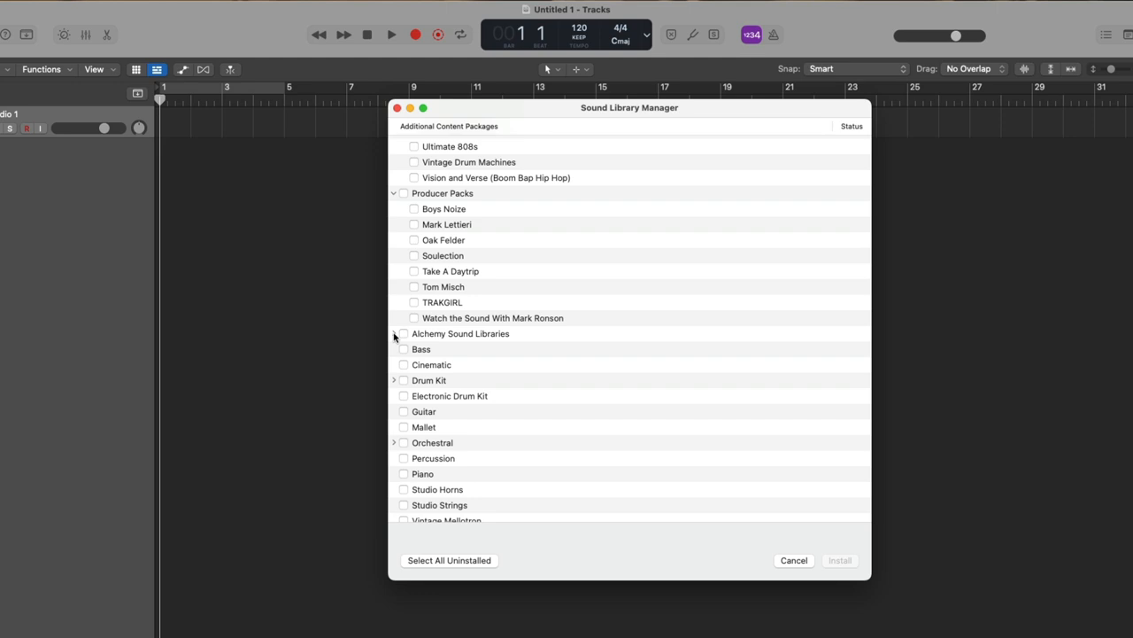
click(404, 333)
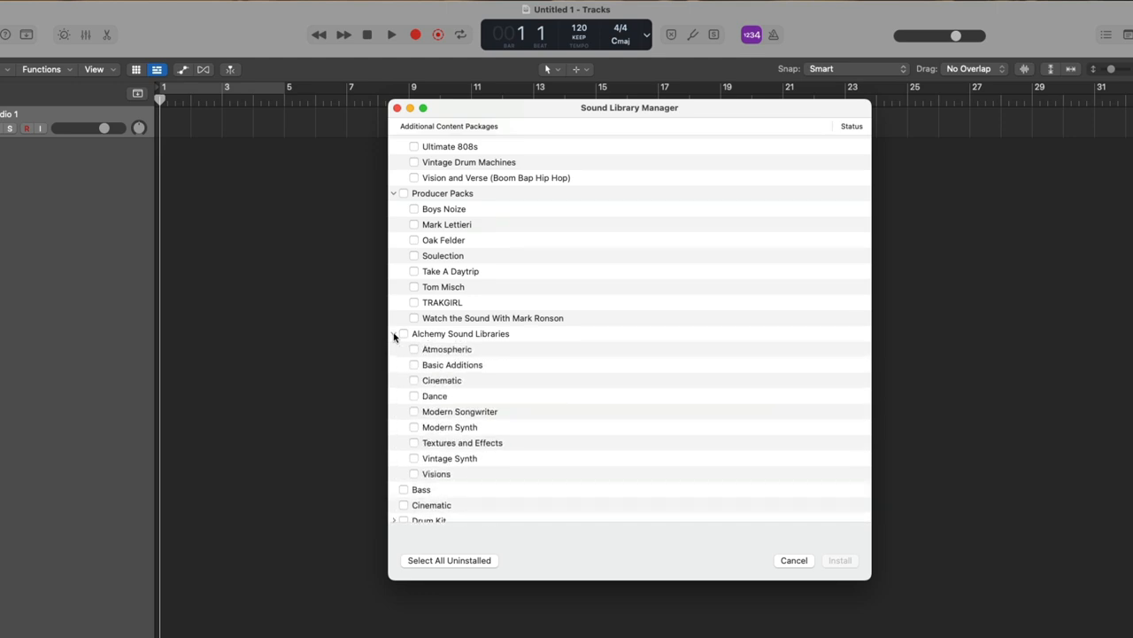
scroll(down, 3)
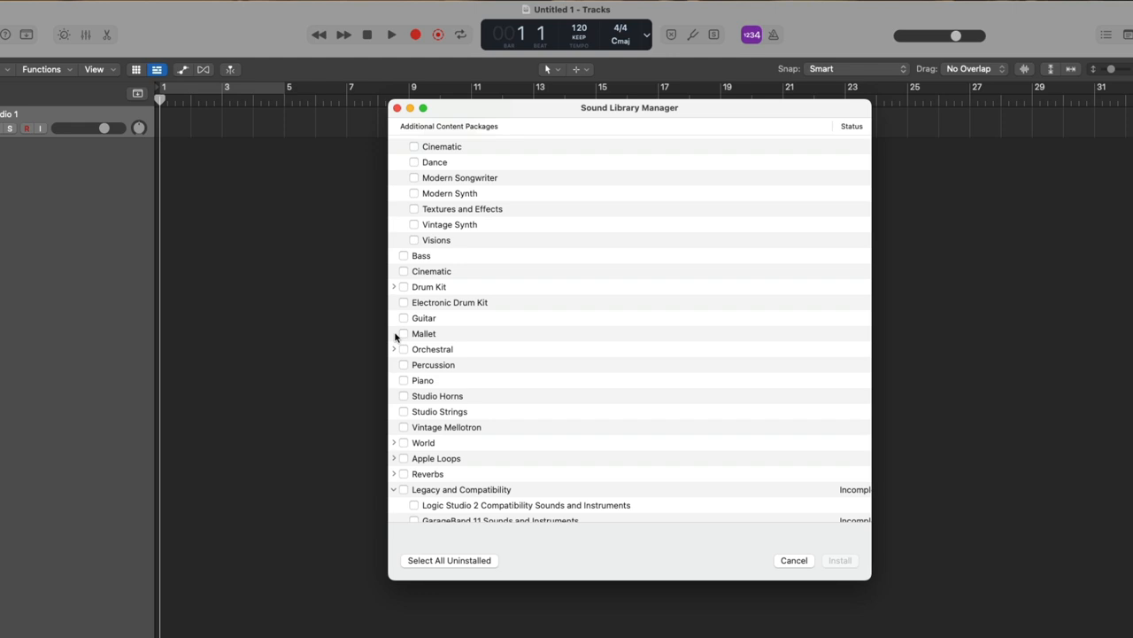
mouse_move(449, 291)
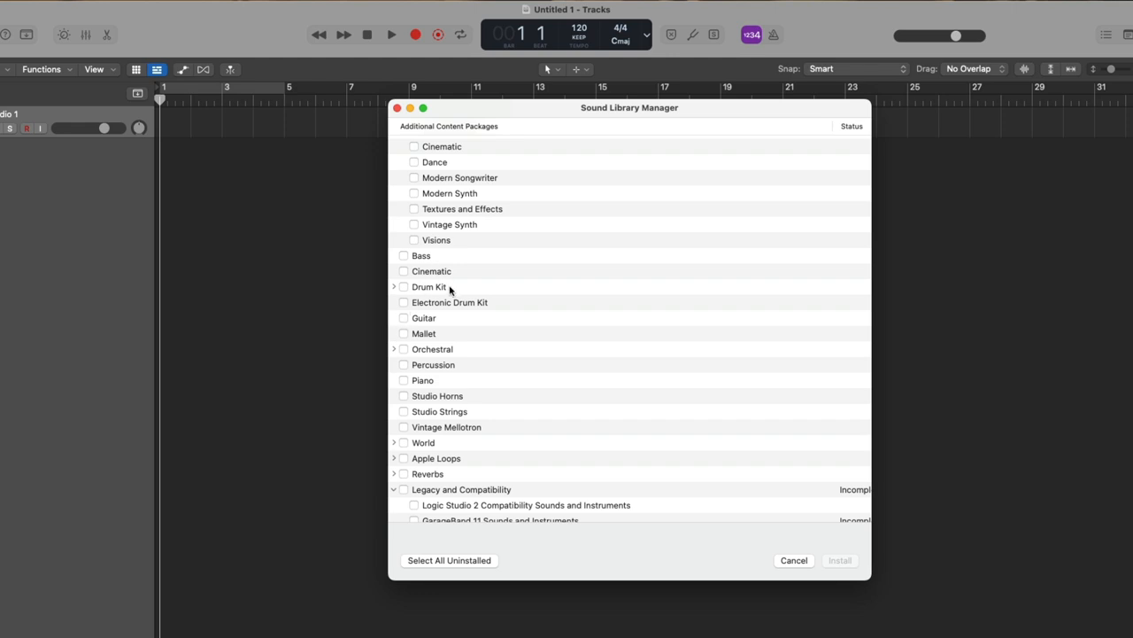
mouse_move(444, 317)
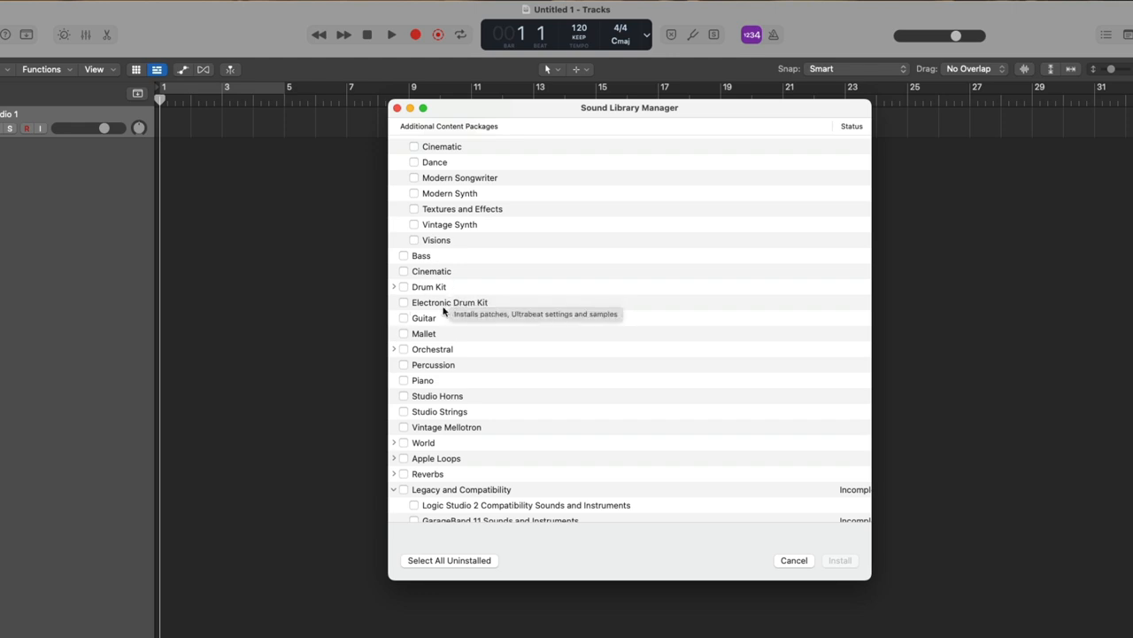
mouse_move(422, 358)
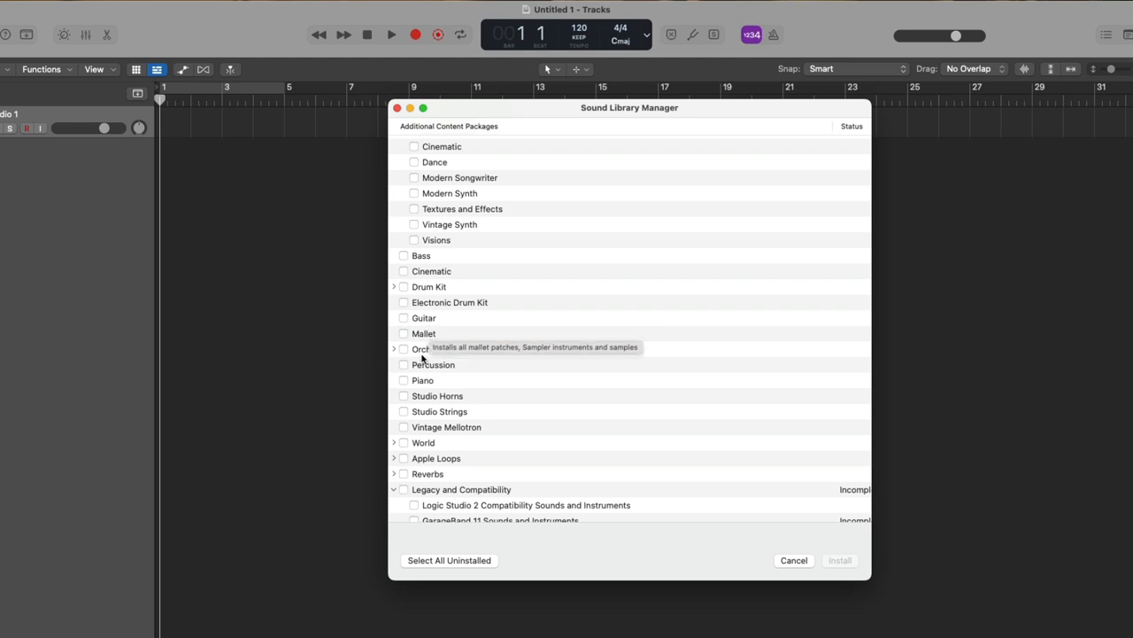
mouse_move(457, 365)
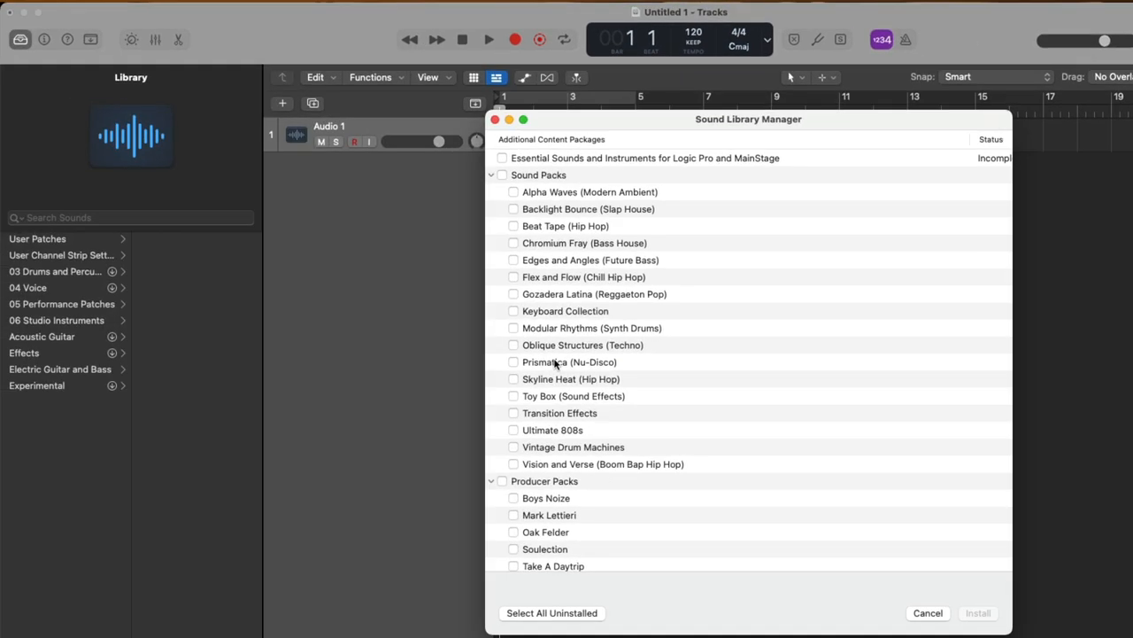
Authorize the content installer so the Acoustic Guitar strum presets install
click(43, 337)
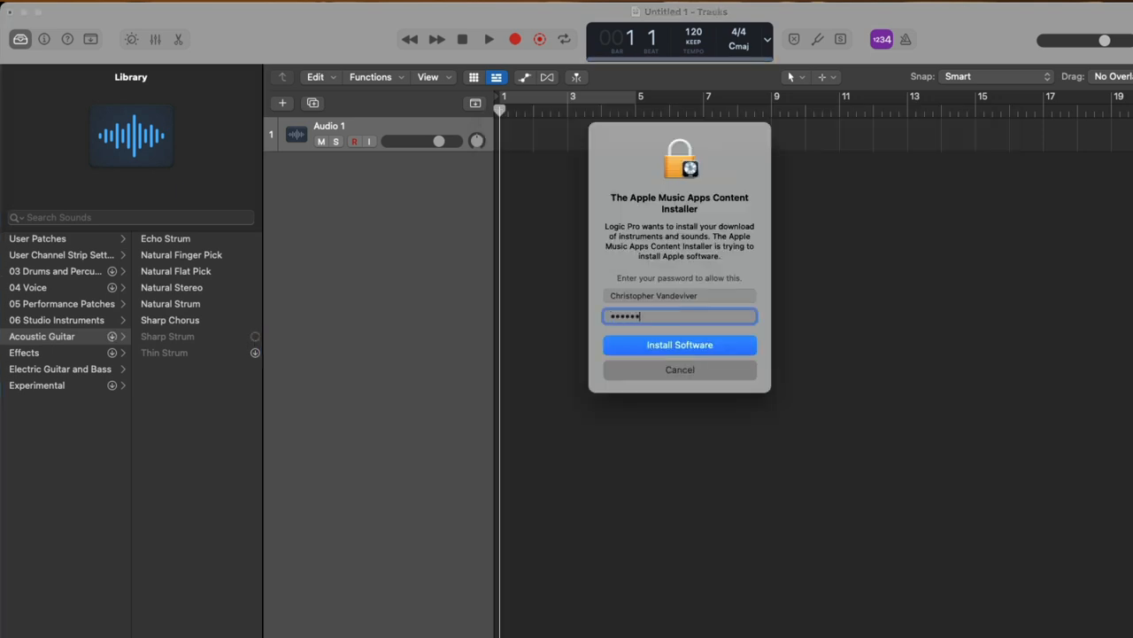
click(681, 344)
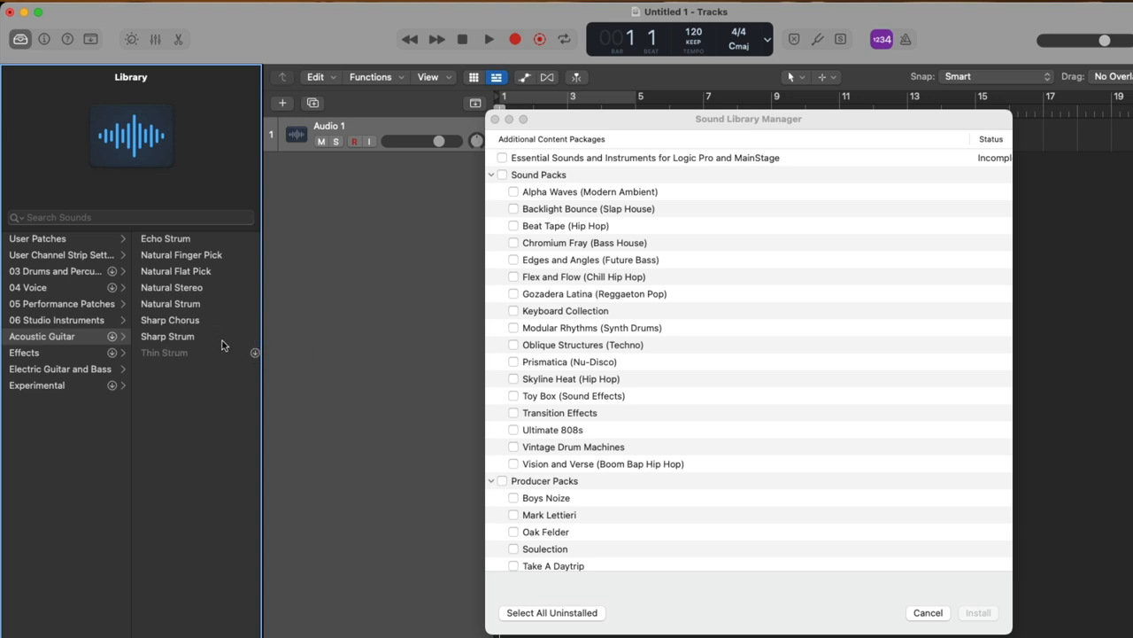
mouse_move(167, 336)
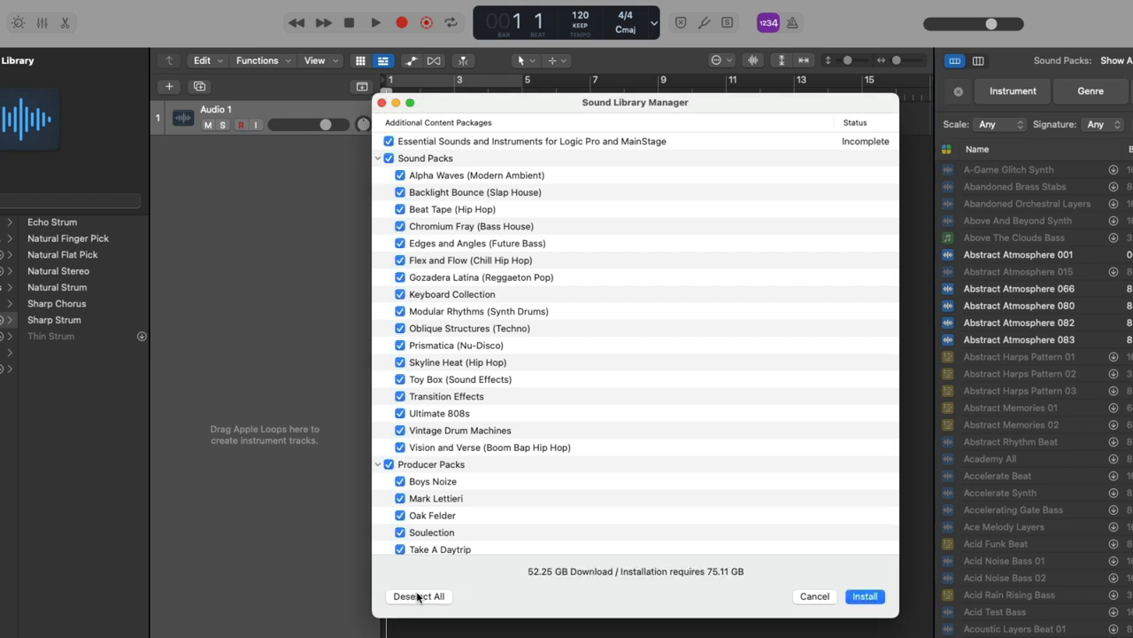
mouse_move(572, 584)
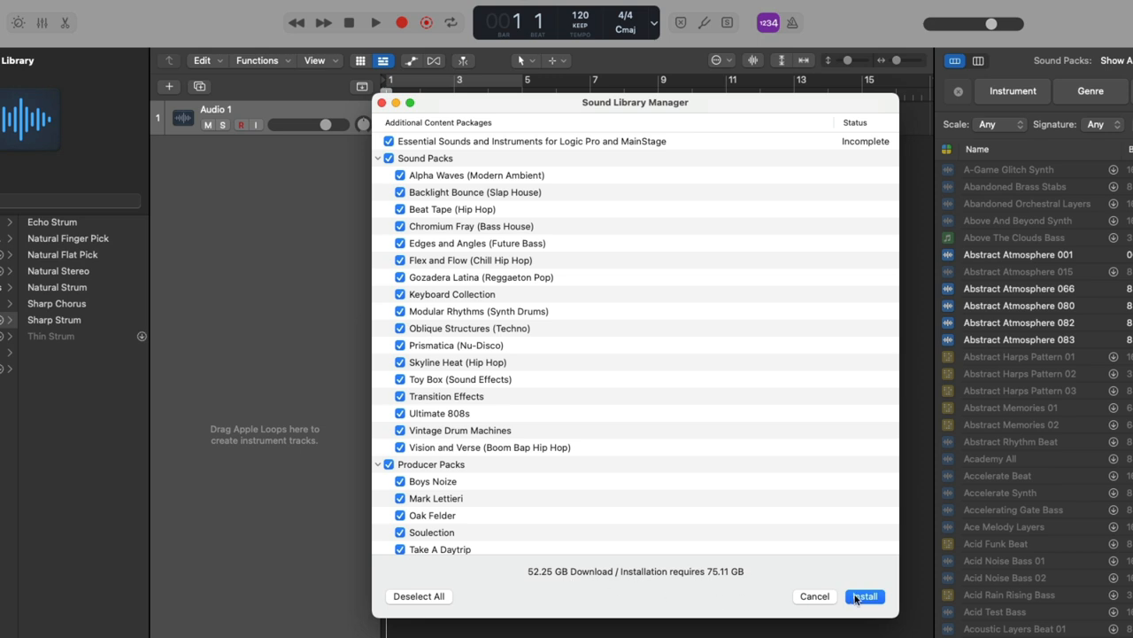
Start installing the marked packages, then mark all 52.25 GB of uninstalled packages again
click(418, 595)
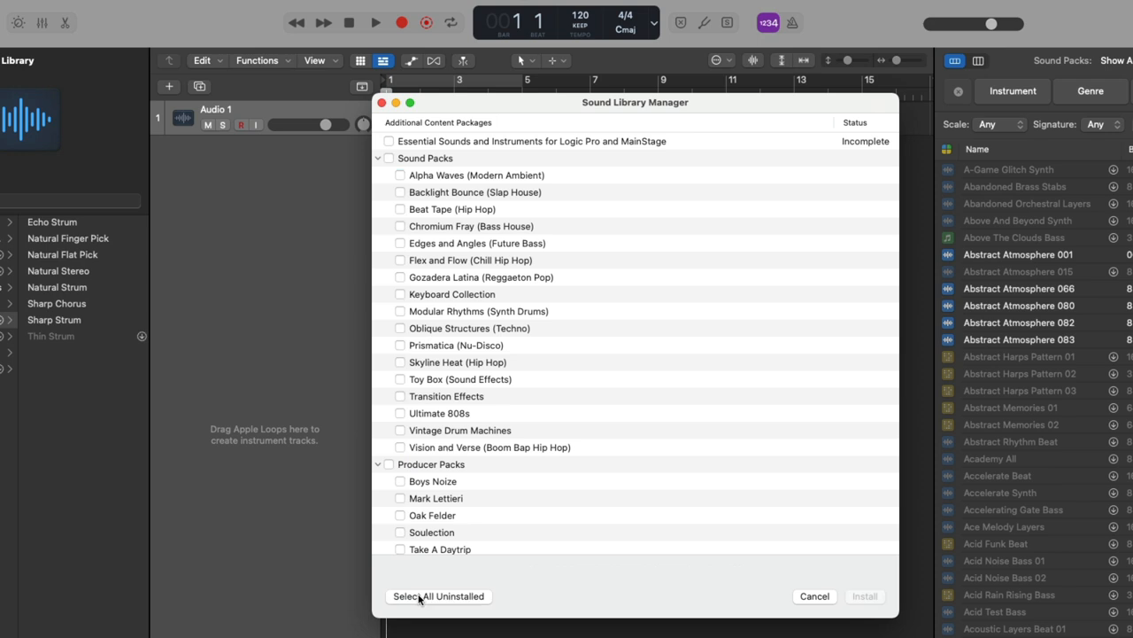
click(400, 176)
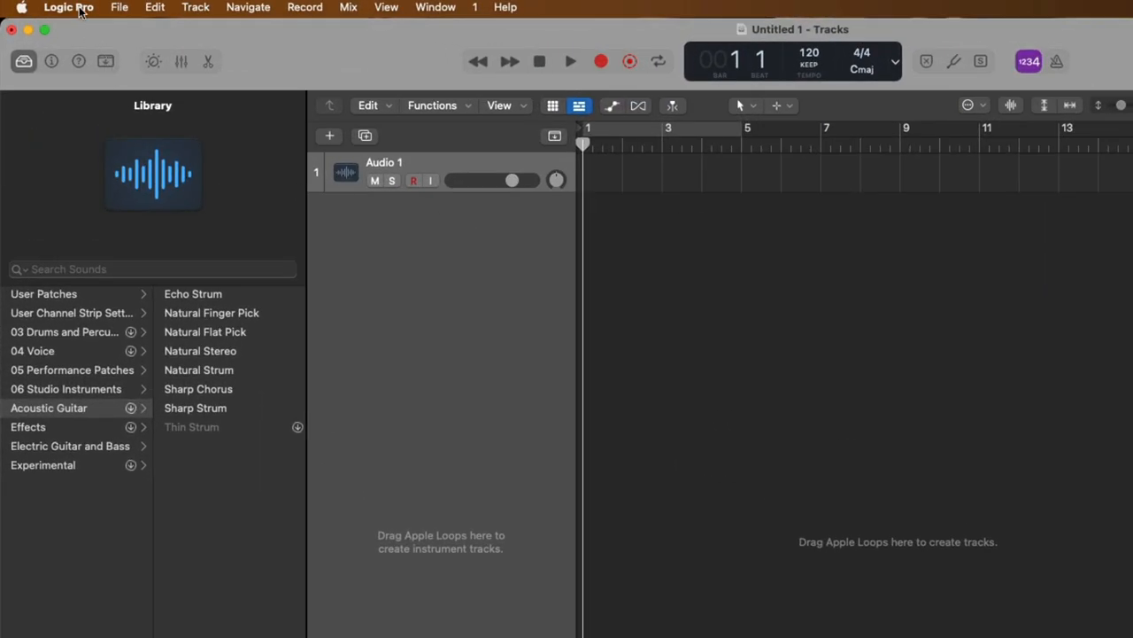
Start relocating the Sound Library and choose the external G-Drive USB volume as destination
click(67, 8)
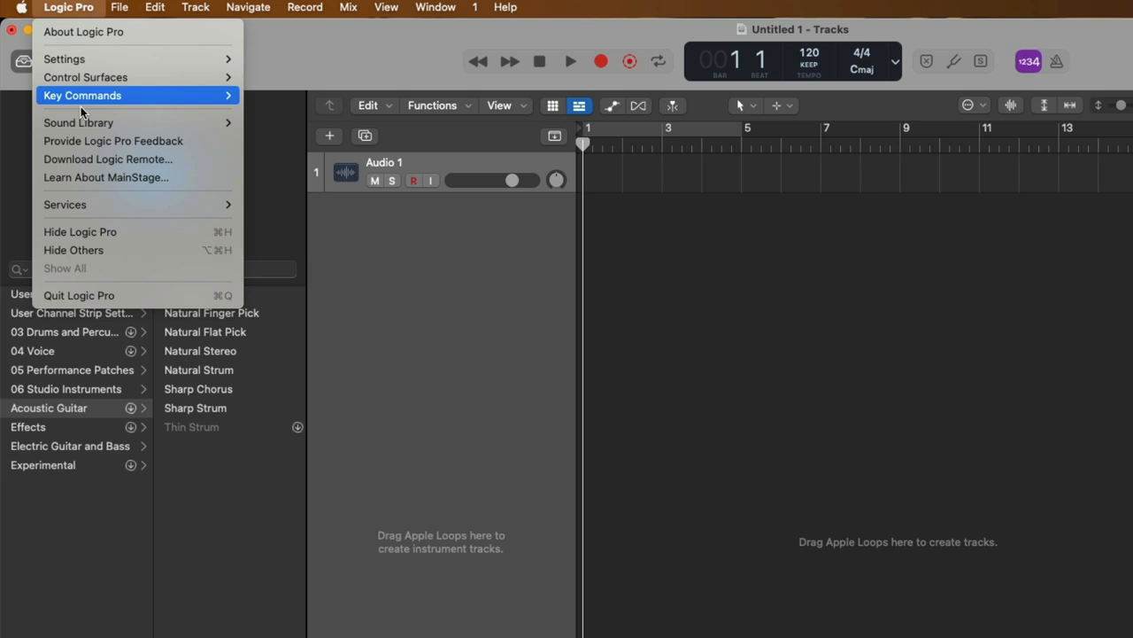
mouse_move(78, 122)
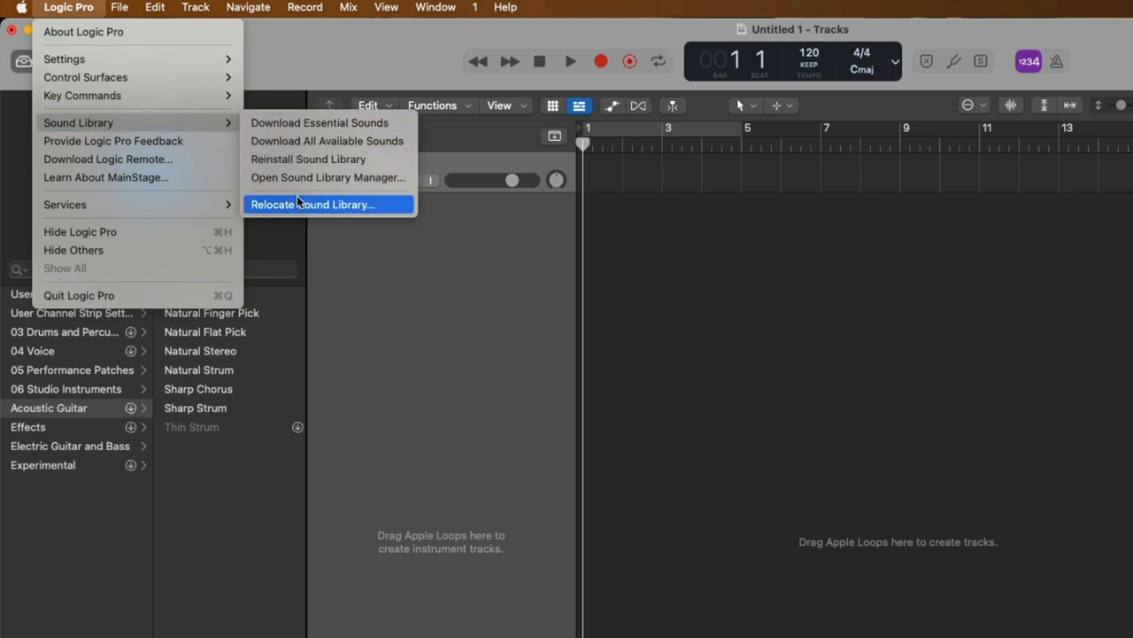
click(312, 206)
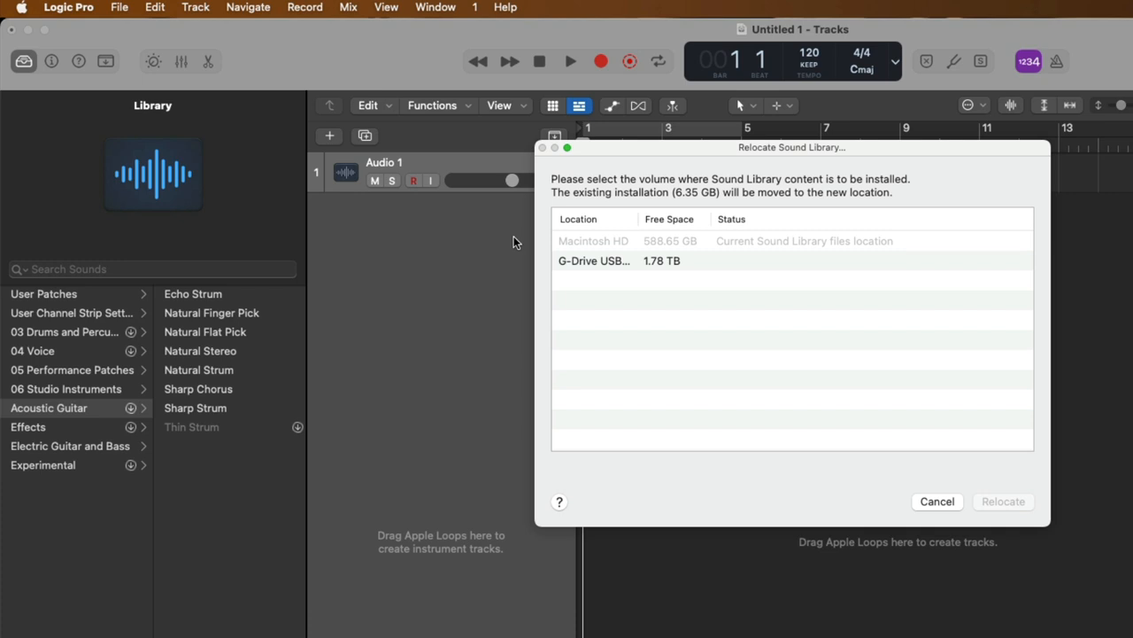
mouse_move(677, 202)
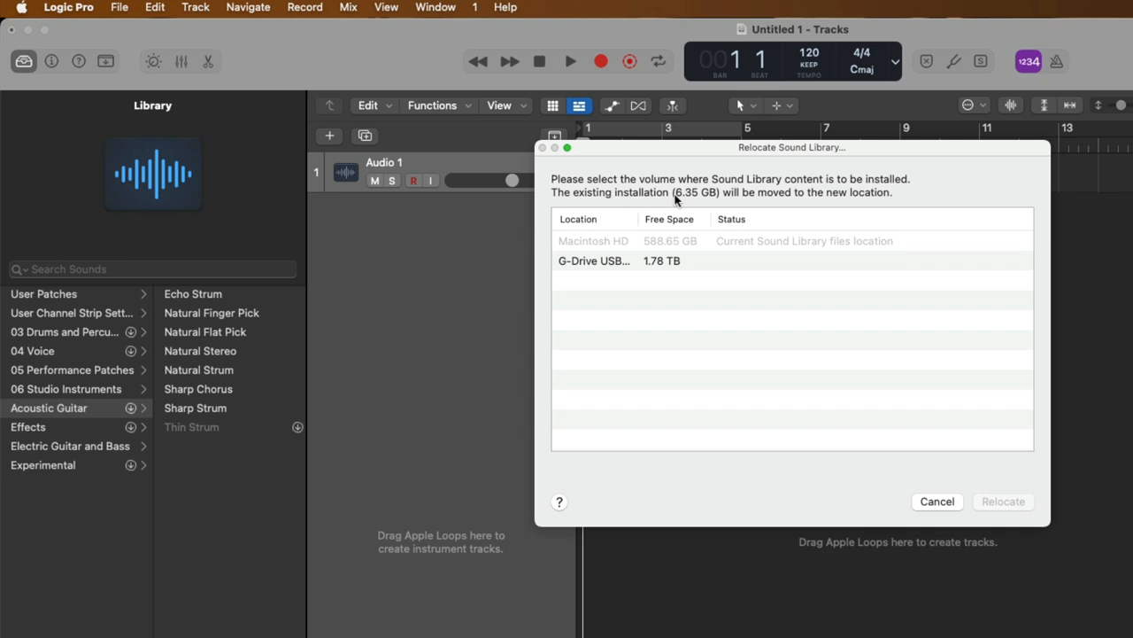
mouse_move(691, 203)
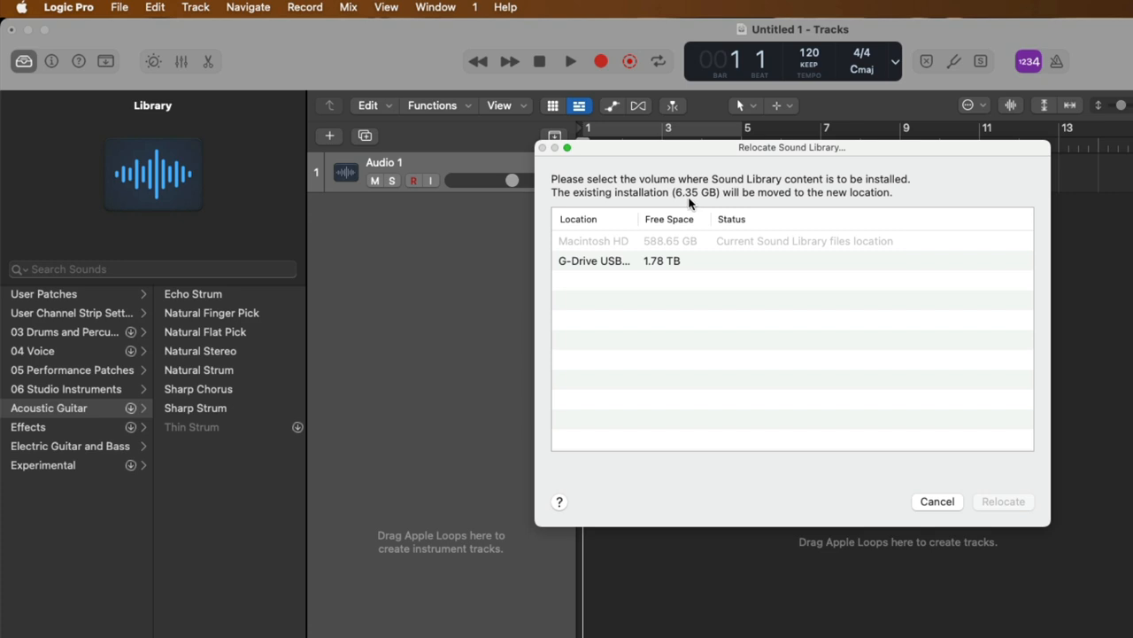
mouse_move(659, 272)
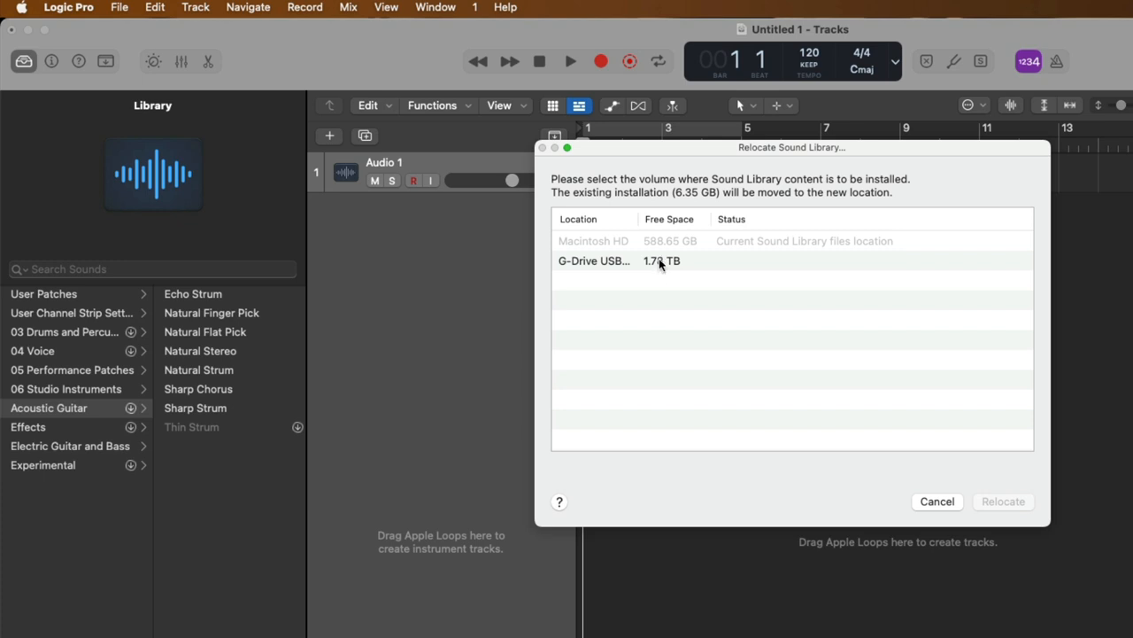
click(593, 260)
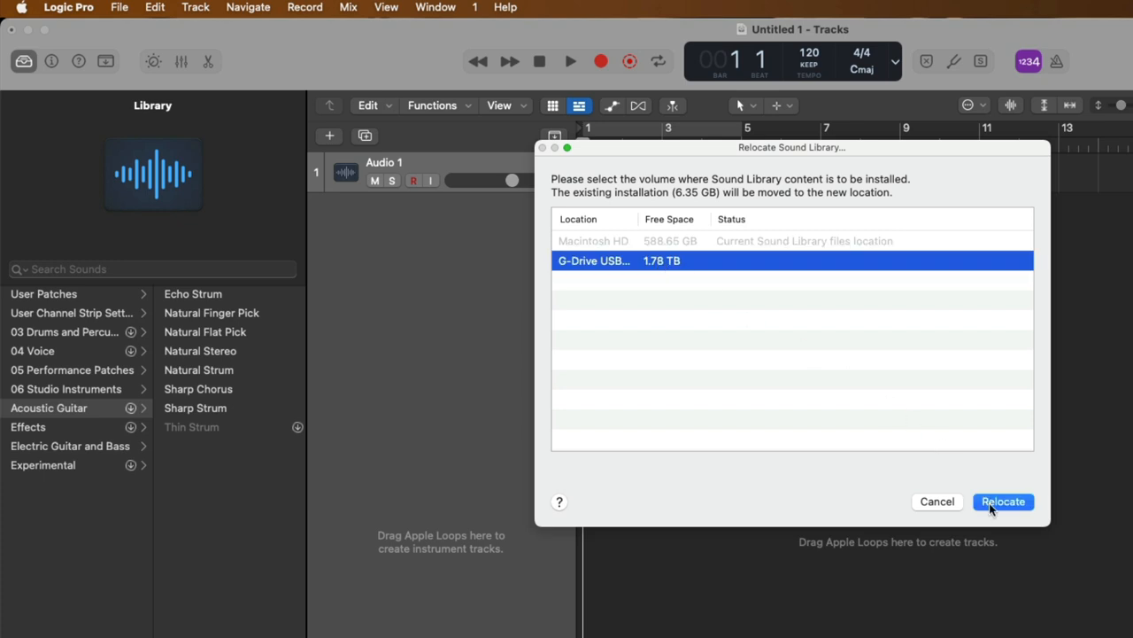
Relocate the library to the G-Drive, authorize the helper tool and acknowledge the success message
click(1003, 501)
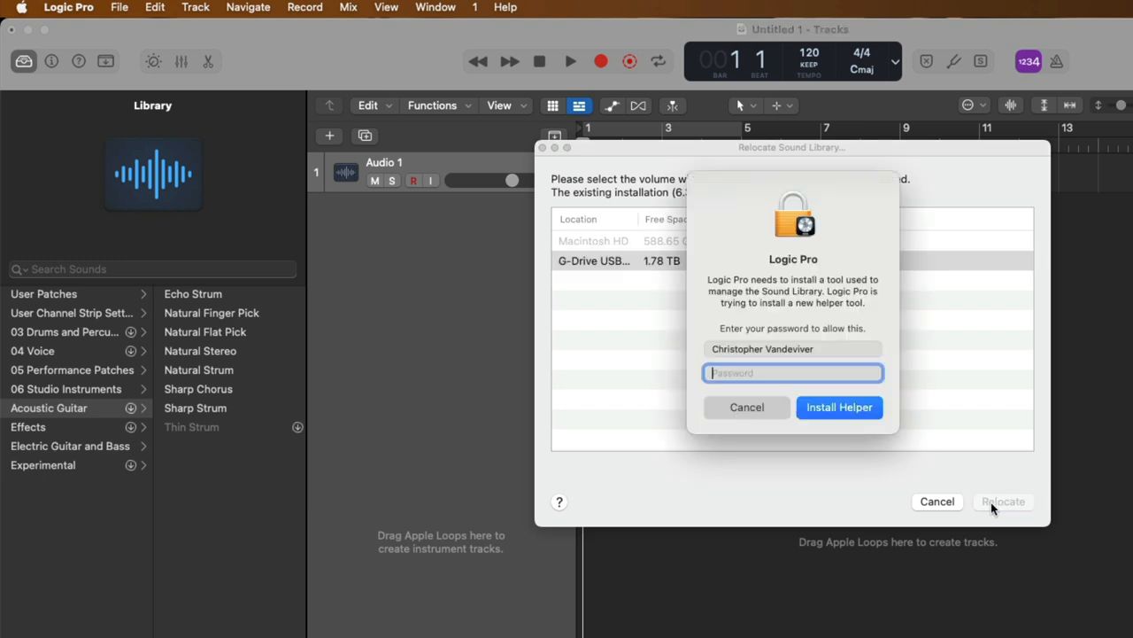
click(839, 405)
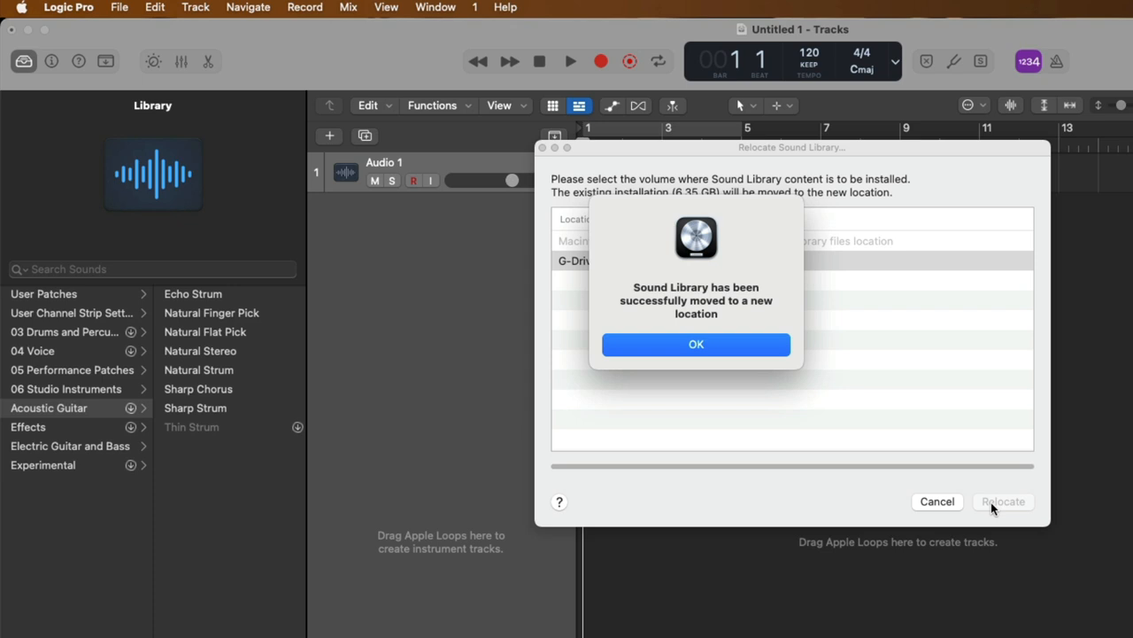
mouse_move(893, 446)
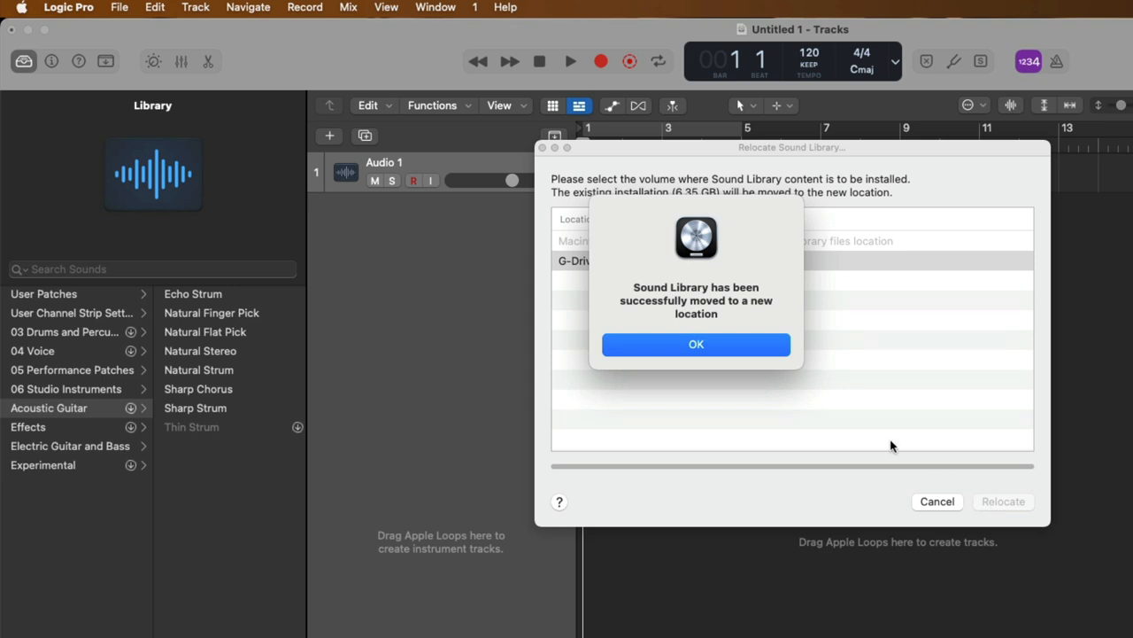
click(696, 343)
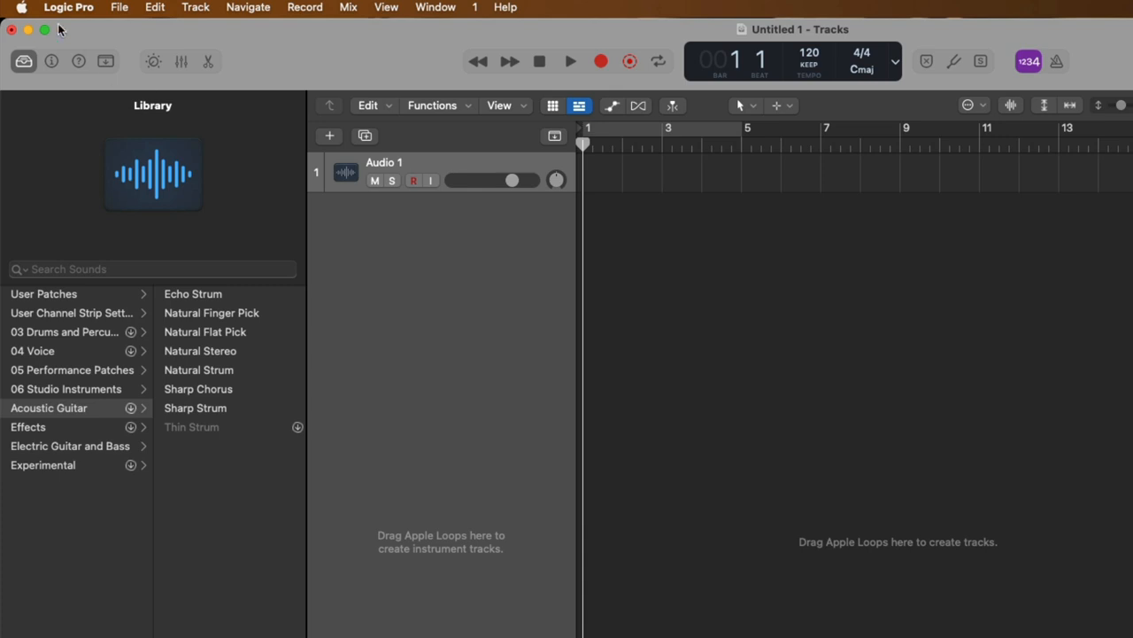
click(68, 7)
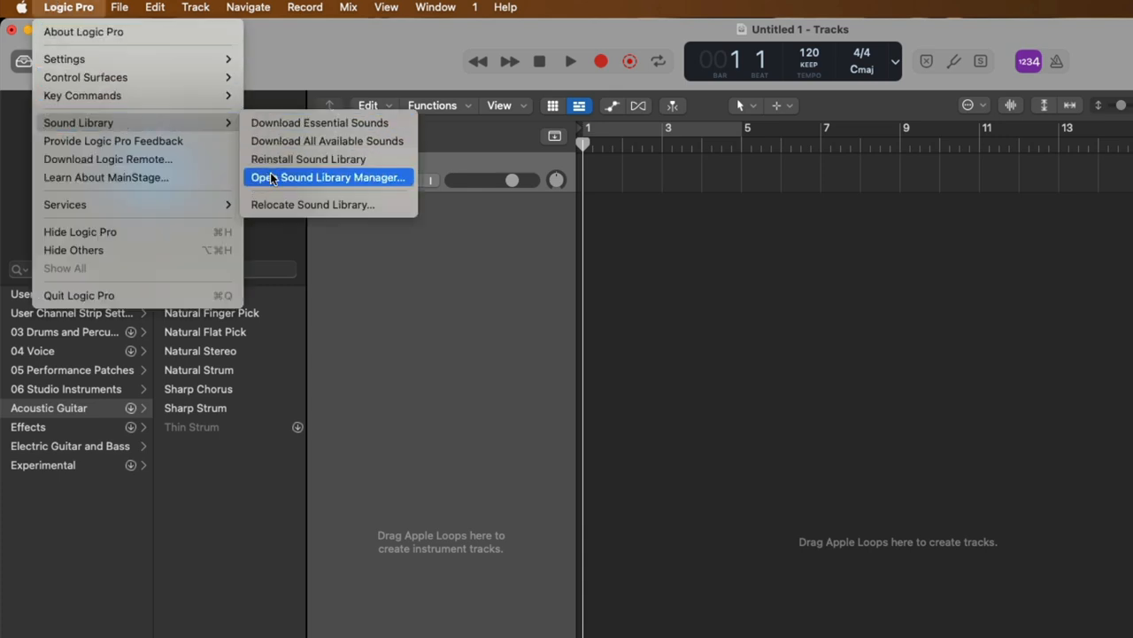
click(327, 177)
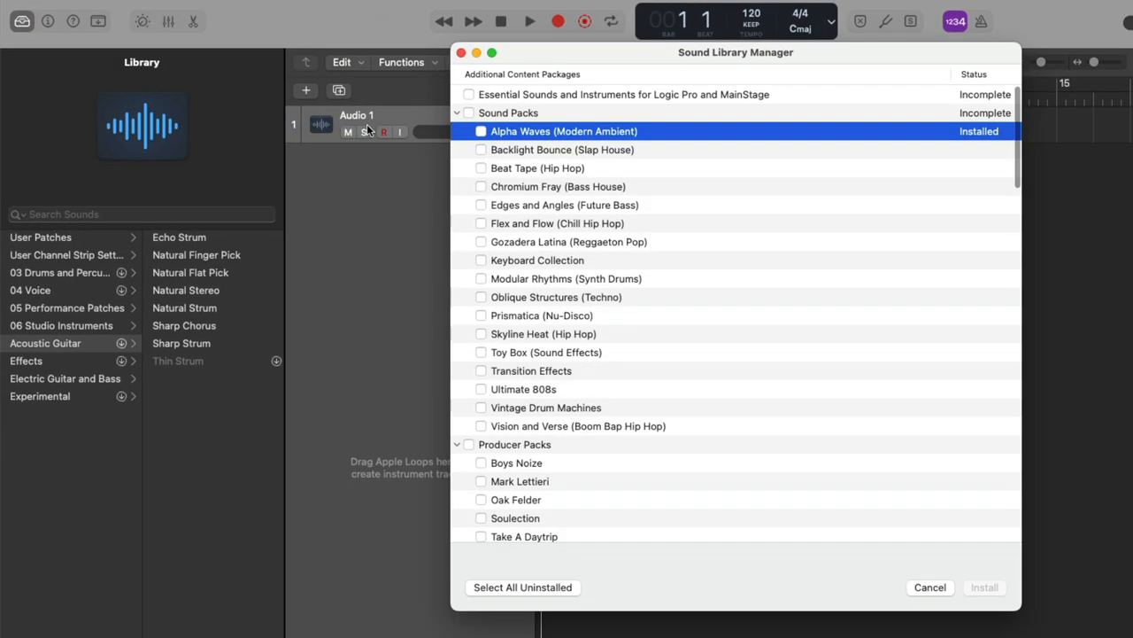
mouse_move(481, 149)
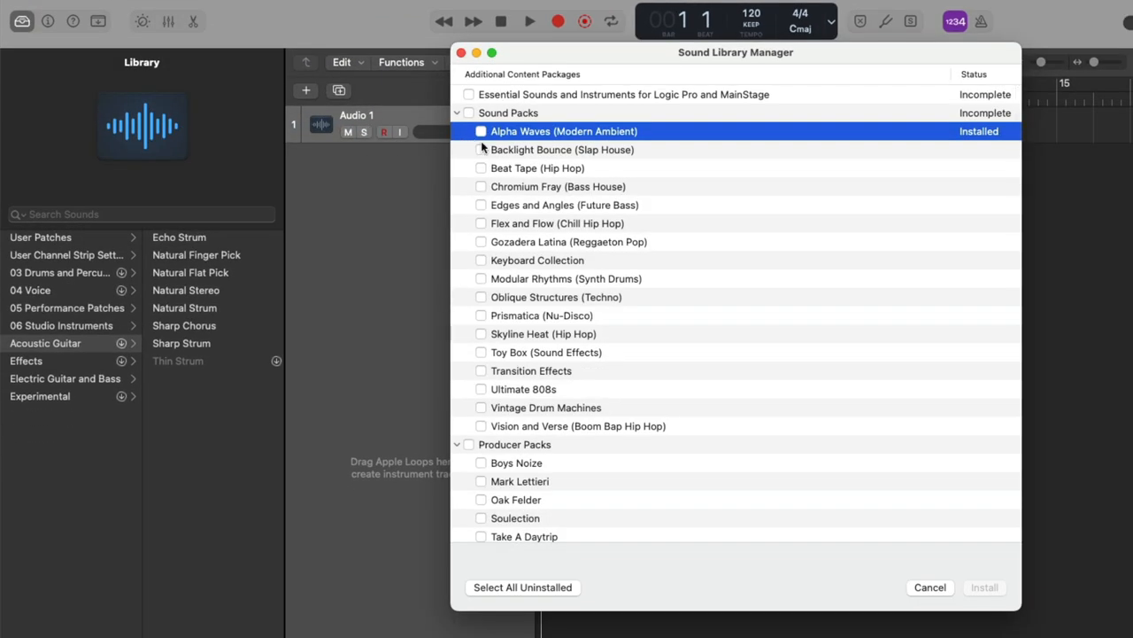
click(481, 149)
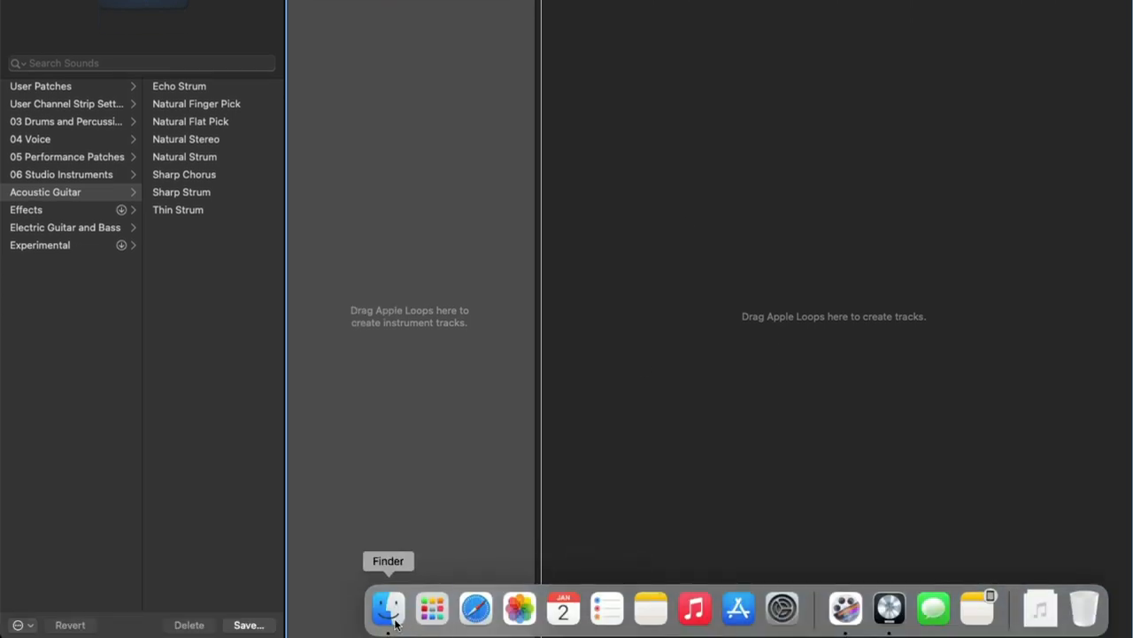
click(387, 610)
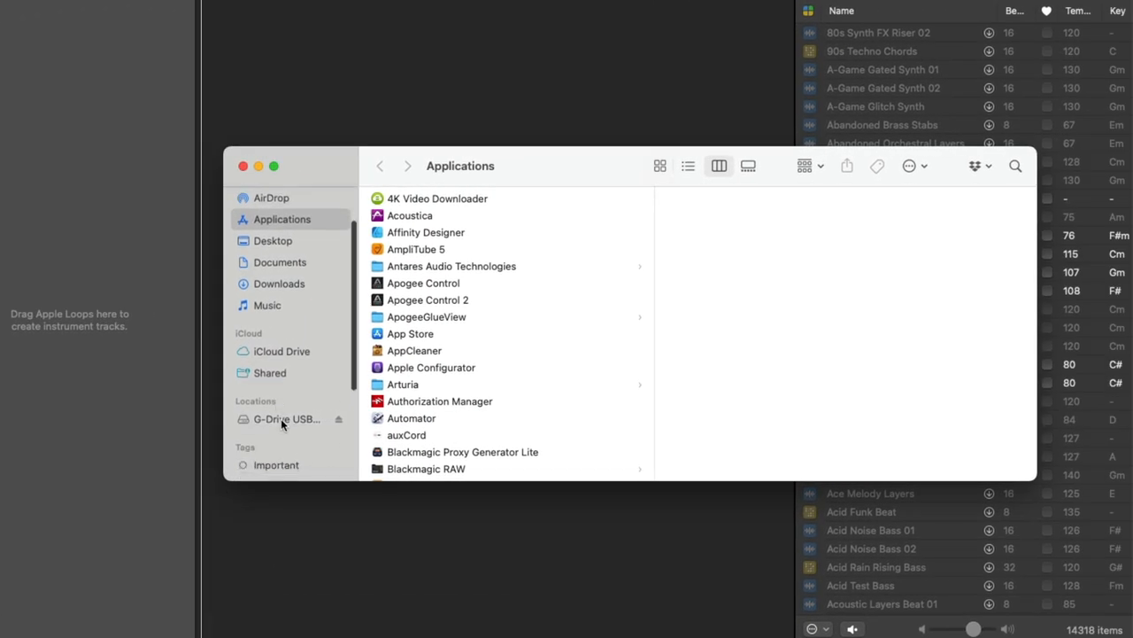
click(287, 418)
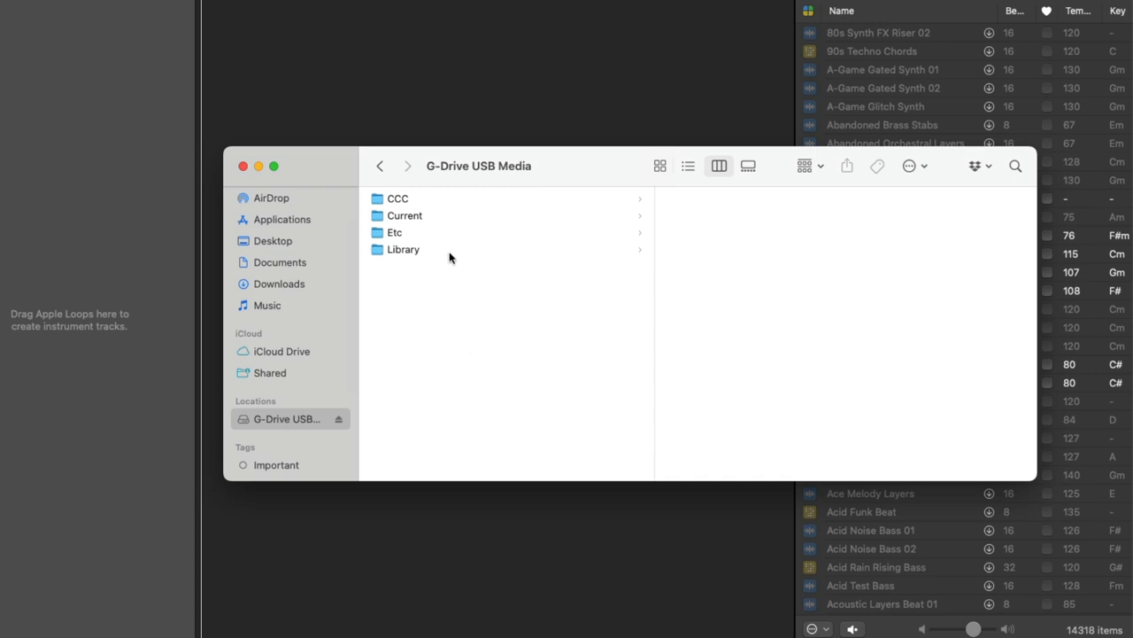
click(403, 248)
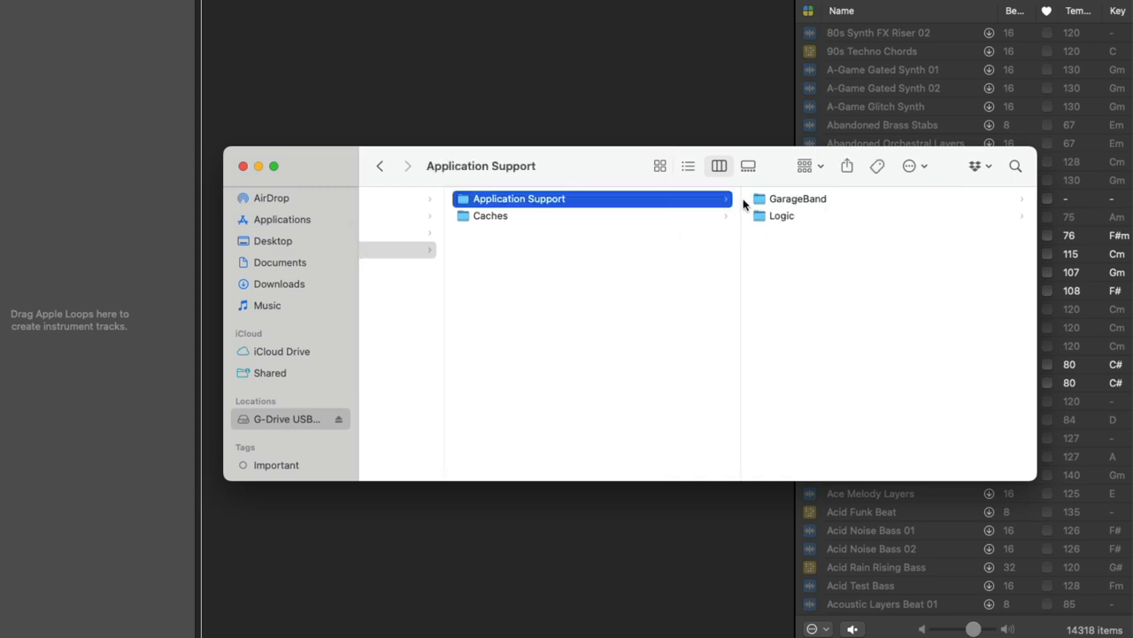
click(783, 217)
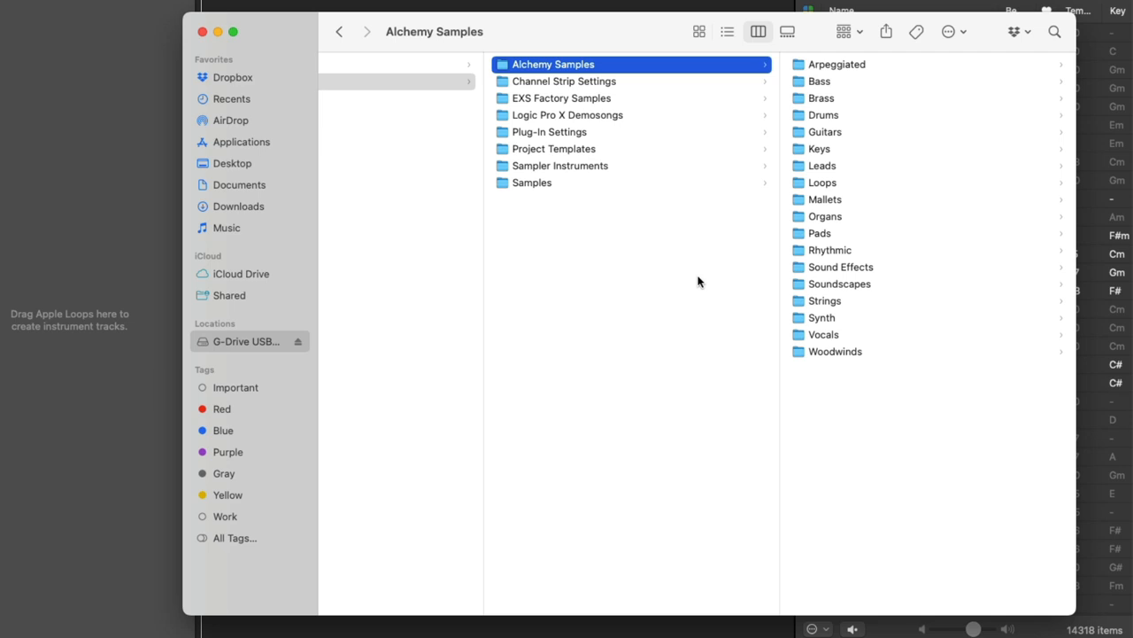
mouse_move(244, 354)
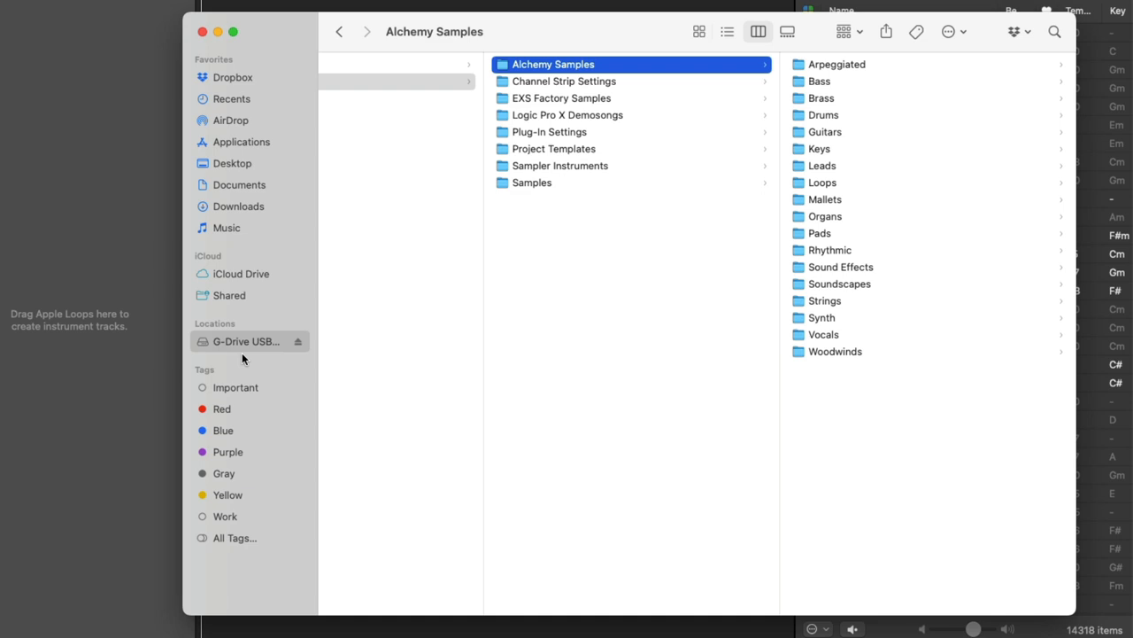
mouse_move(376, 524)
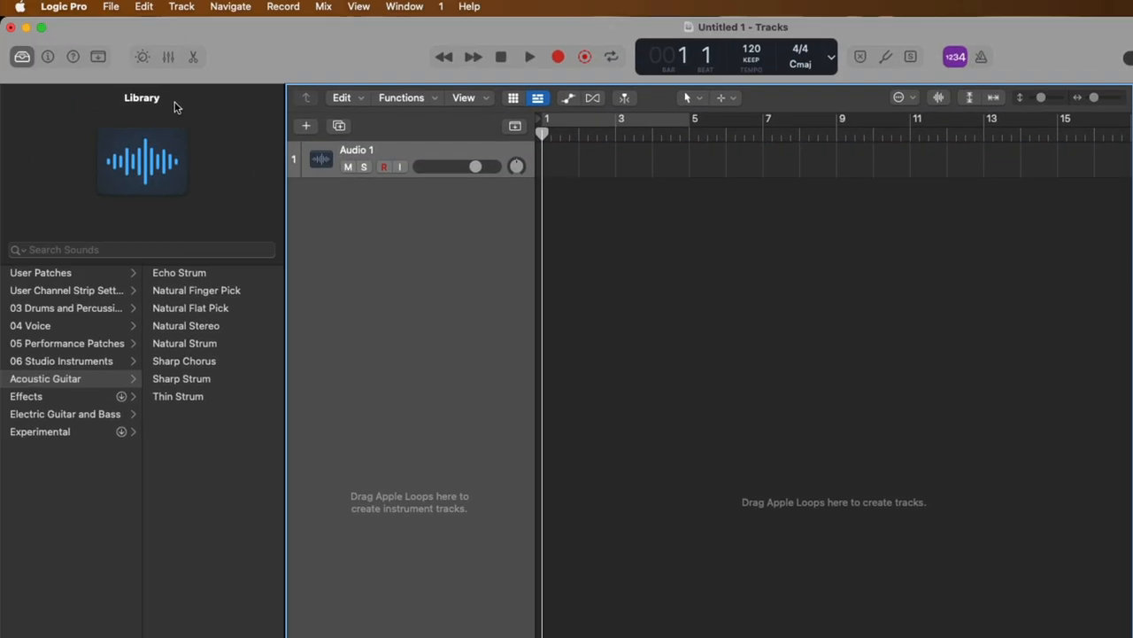
Relocate the Sound Library from the G-Drive back to Macintosh HD
click(64, 7)
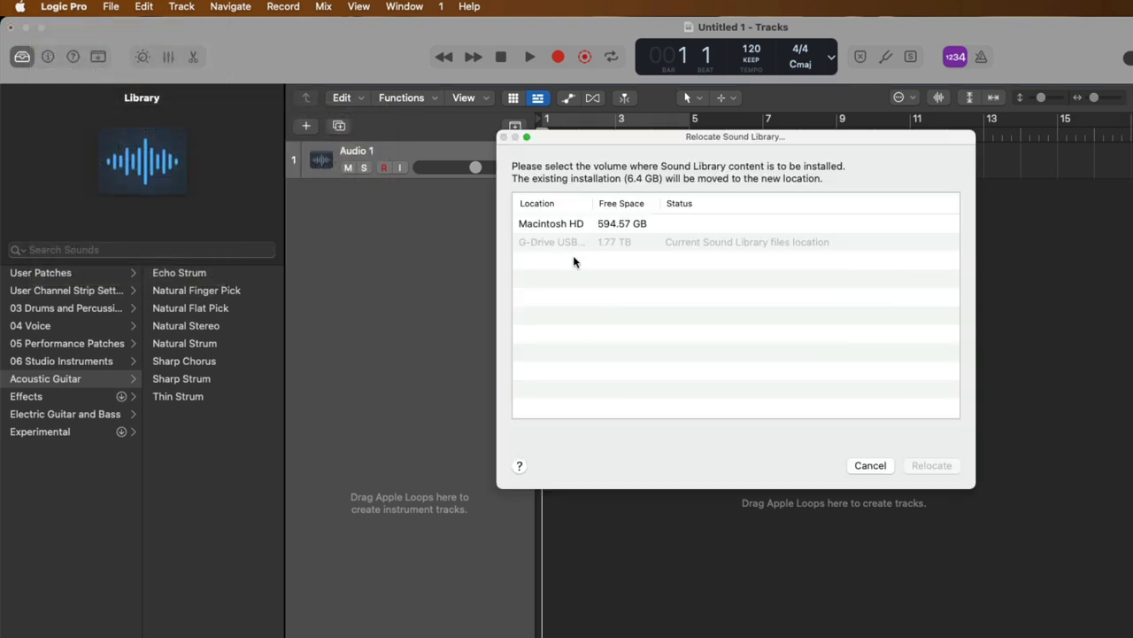
mouse_move(595, 266)
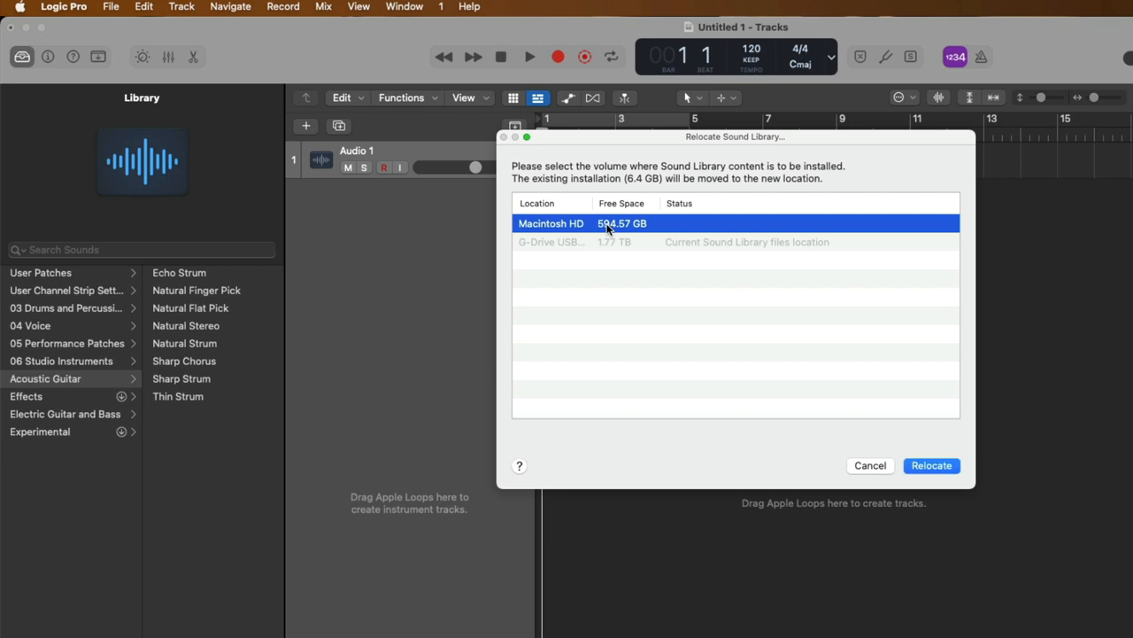
click(931, 464)
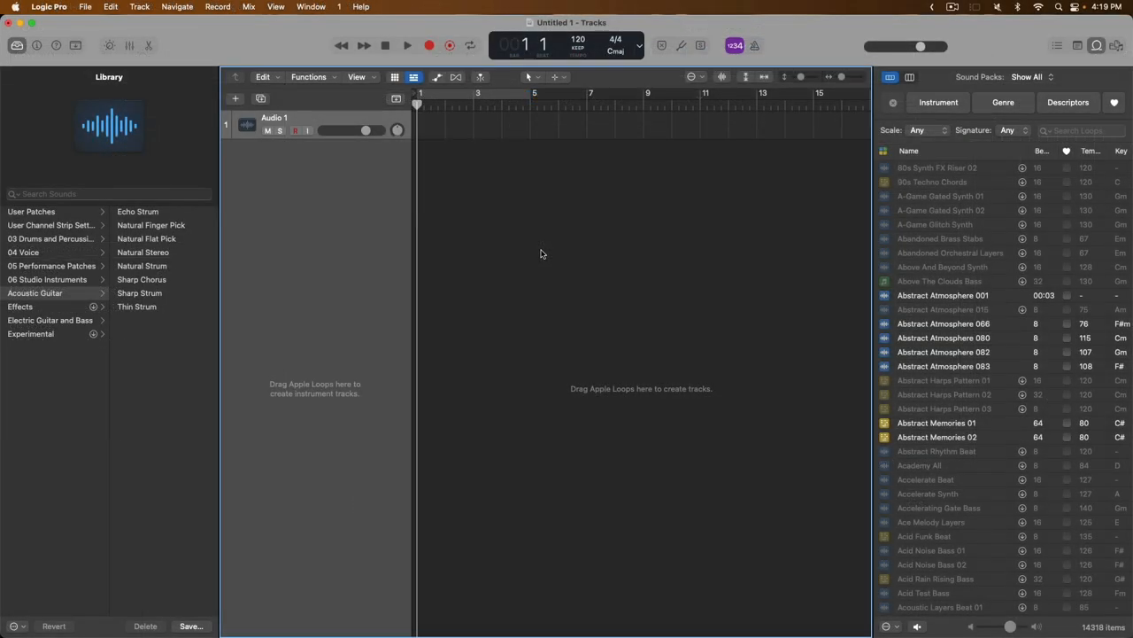
Choose Download All Available Sounds from the Sound Library menu and confirm with Continue
click(308, 131)
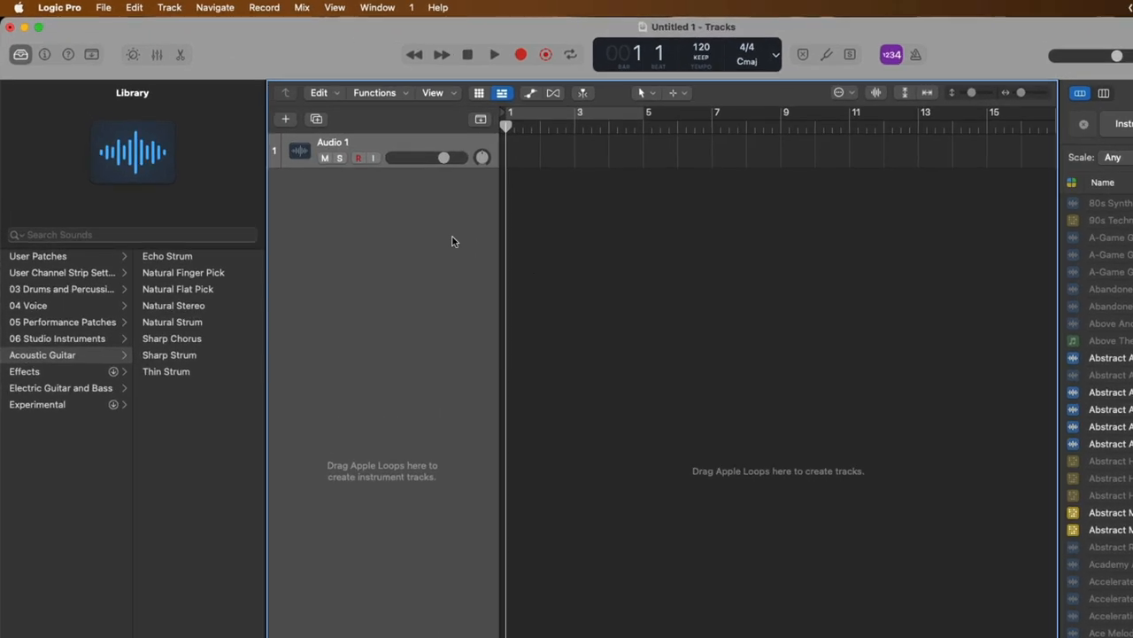
click(60, 7)
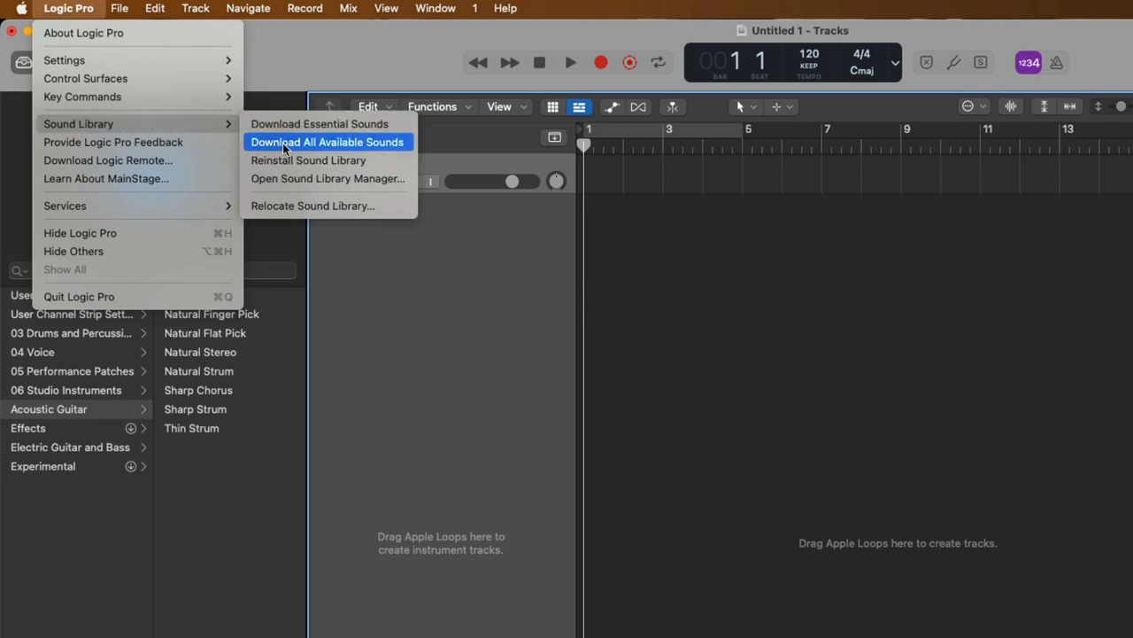
click(326, 142)
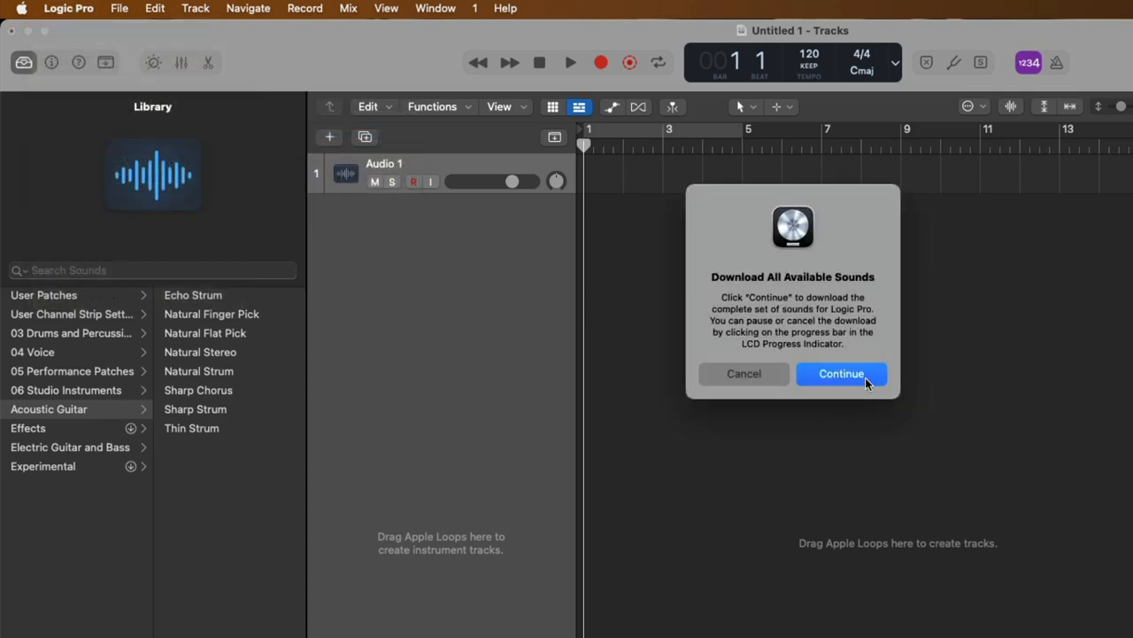
click(840, 371)
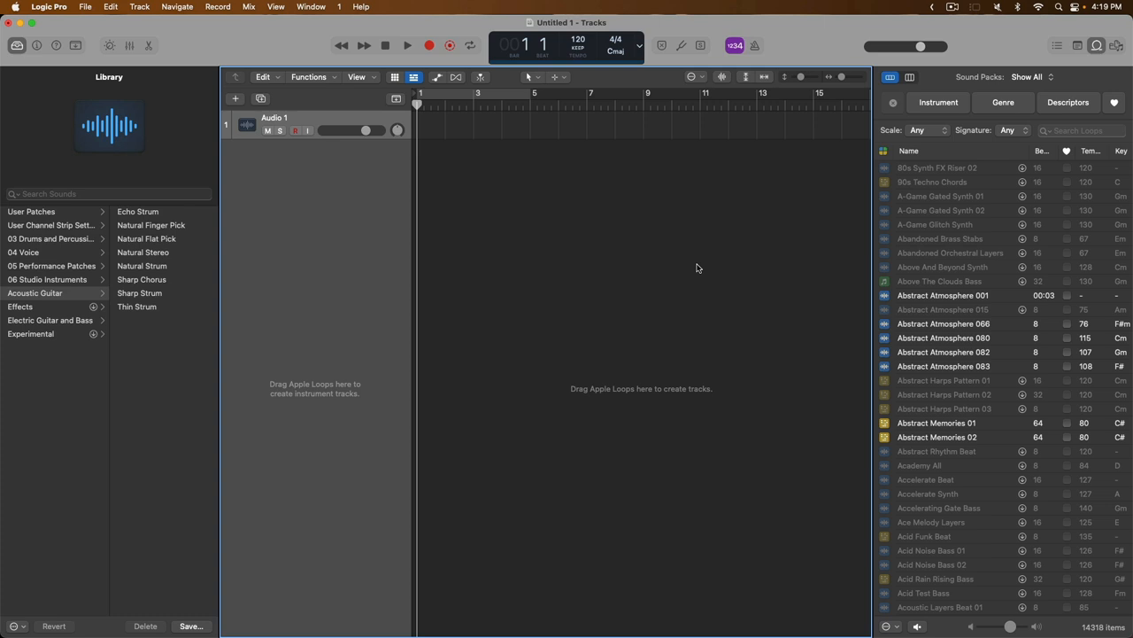